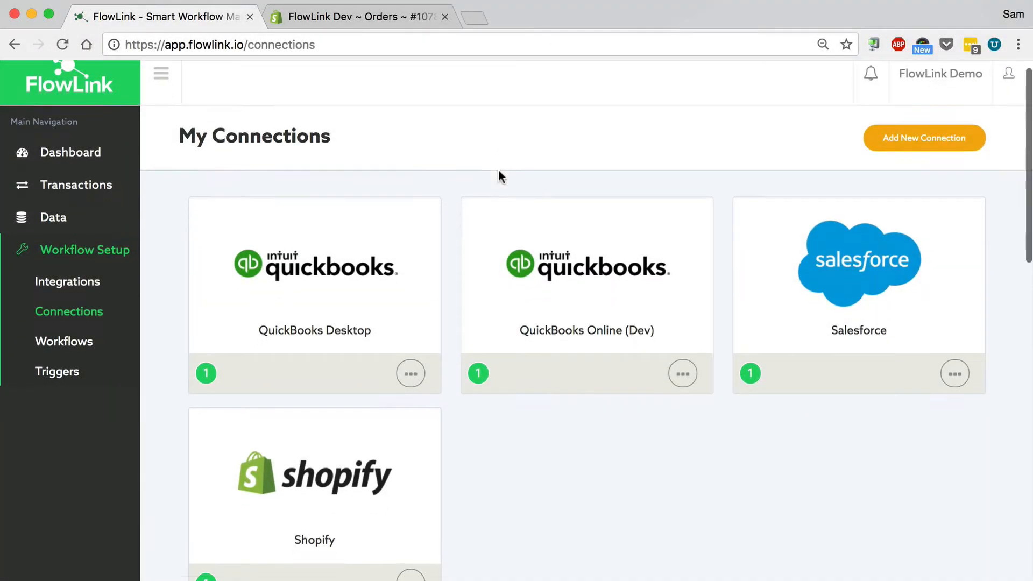
- Scroll to the Shopify connection card and add a workflow from its options menu
{"action": "scroll", "scroll_direction": "down", "scroll_amount": 3}
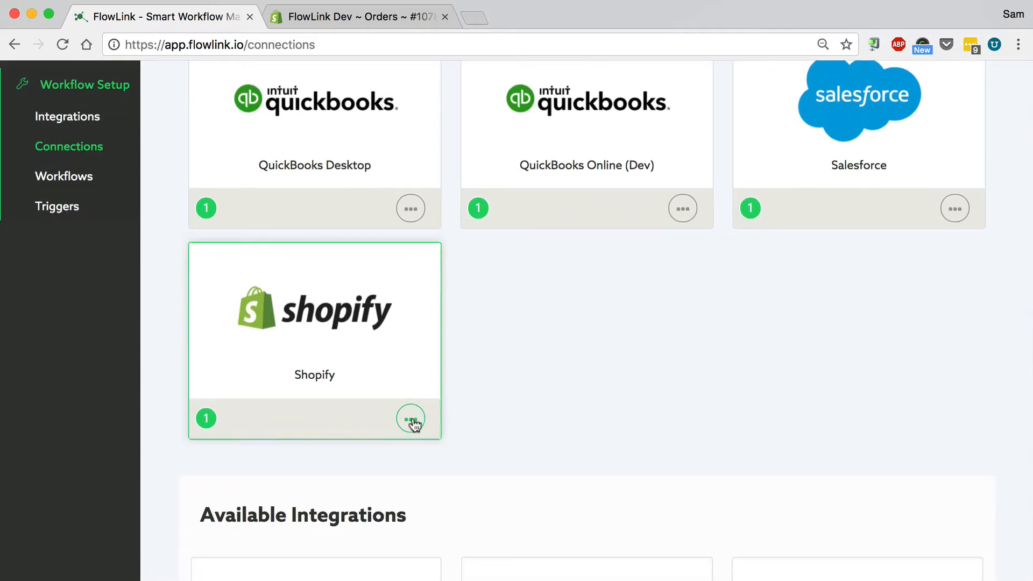
{"action": "left_click", "coordinate": [411, 419]}
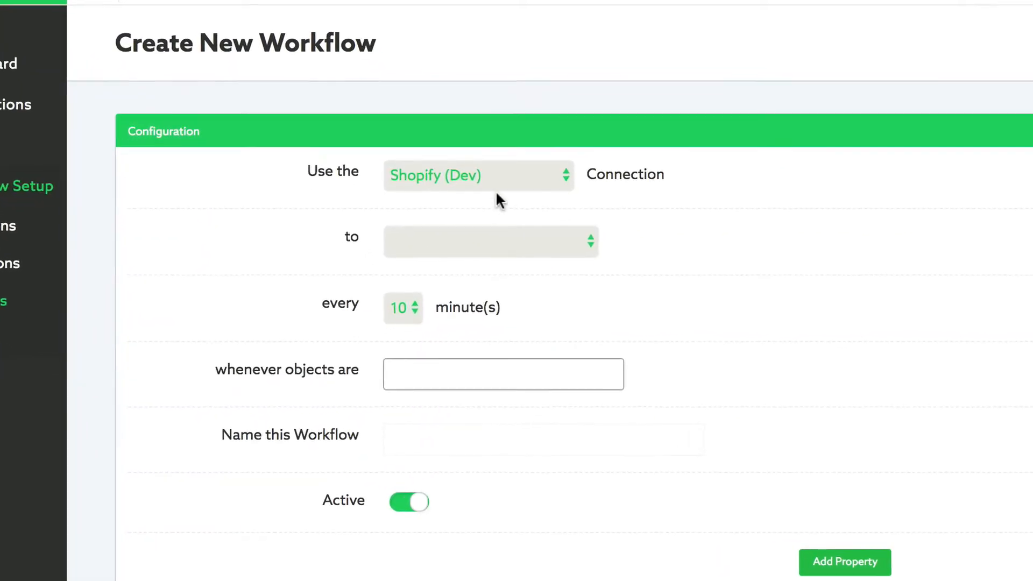
- Set the Shopify workflow action to 'Get Orders from Shopify', running every 30 minutes
{"action": "left_click", "coordinate": [491, 241]}
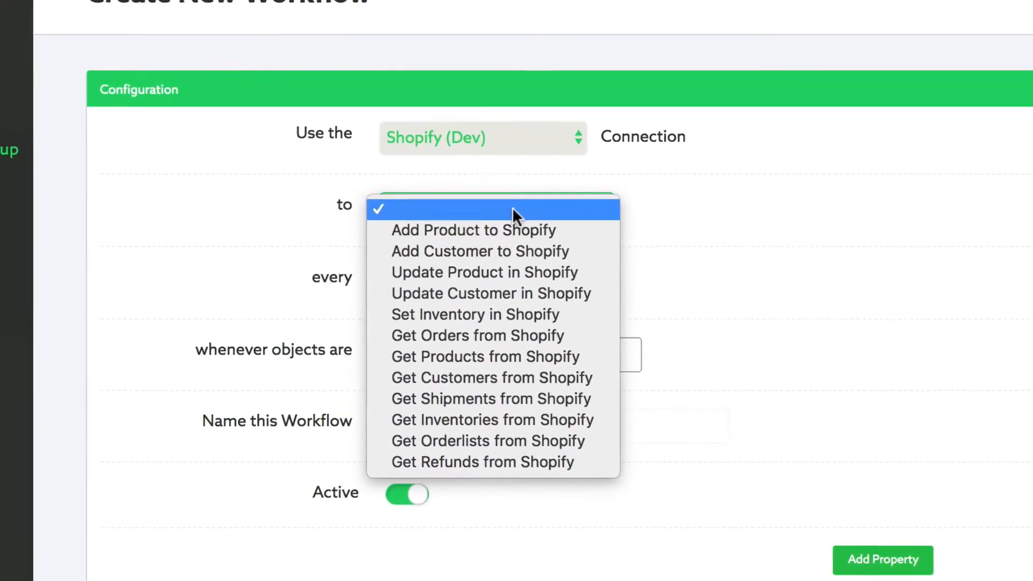
{"action": "mouse_move", "coordinate": [587, 336]}
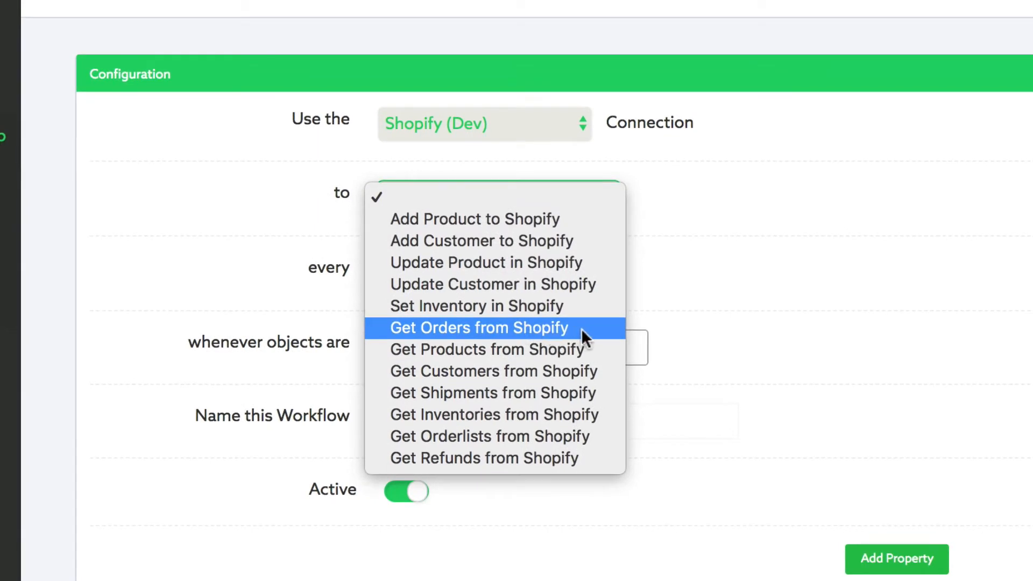
{"action": "left_click", "coordinate": [478, 328]}
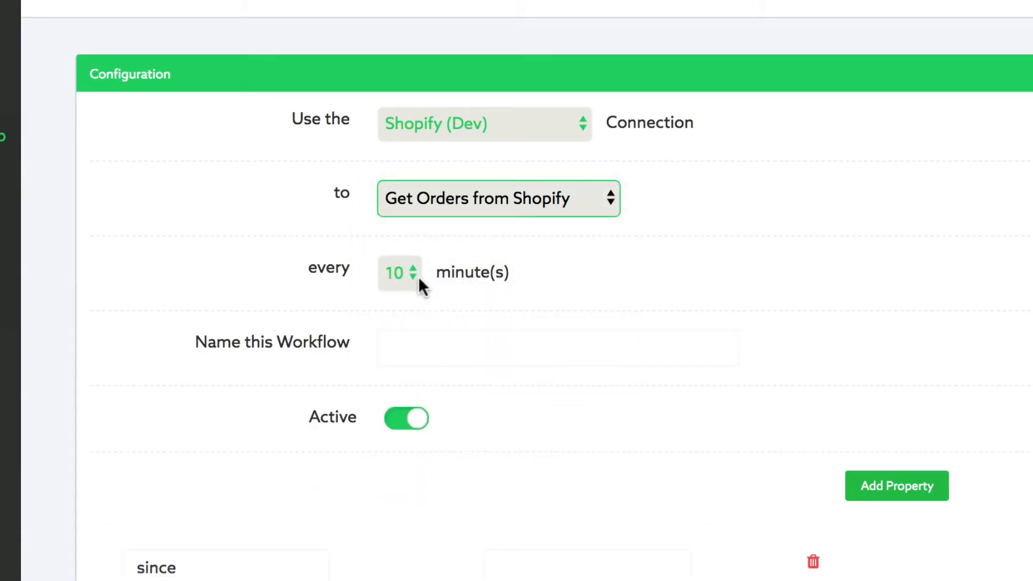
{"action": "left_click", "coordinate": [397, 273]}
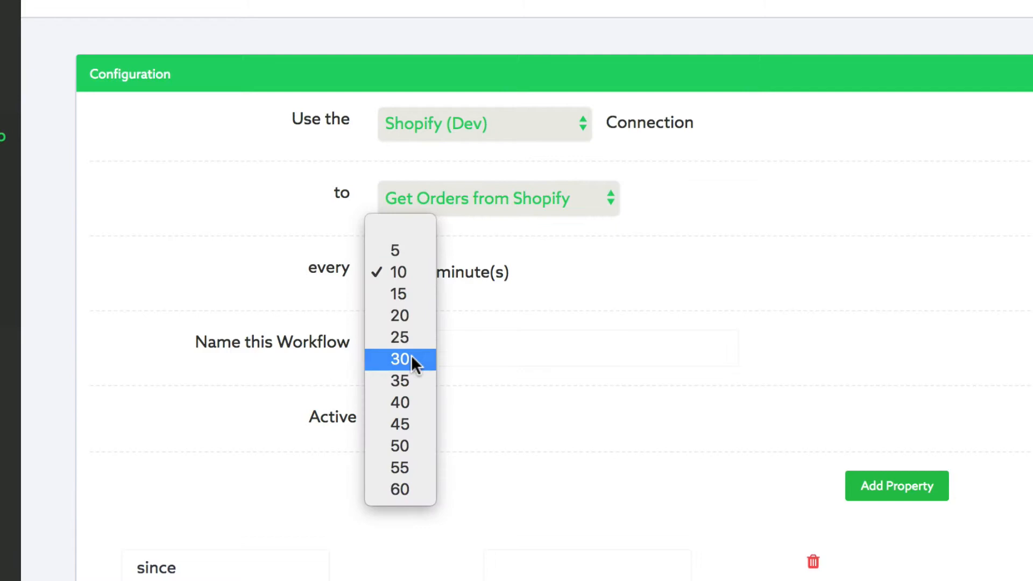
{"action": "left_click", "coordinate": [400, 359]}
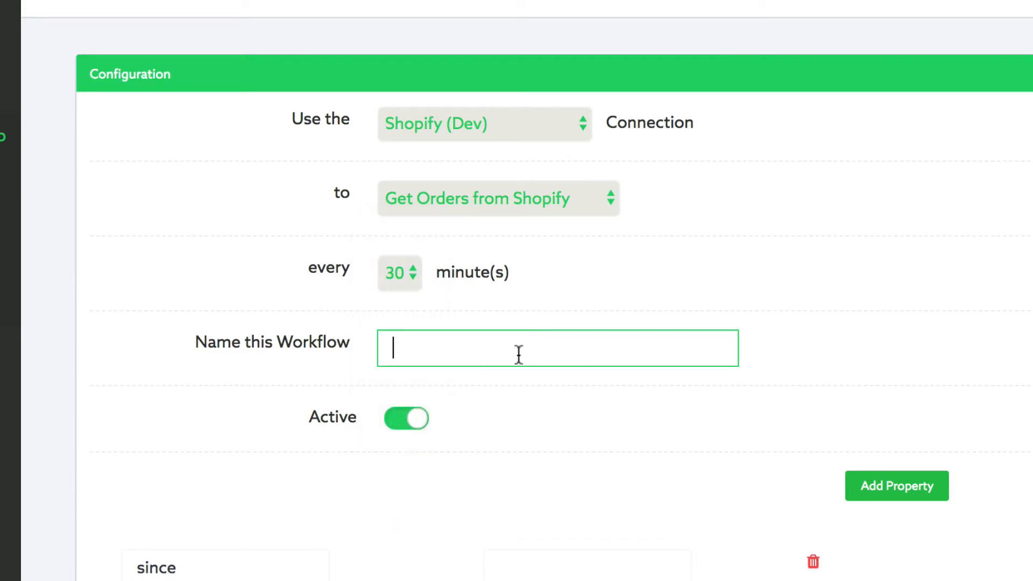
- Name the workflow 'Get Orders From Shopify'
{"action": "type", "text": "Get Orde"}
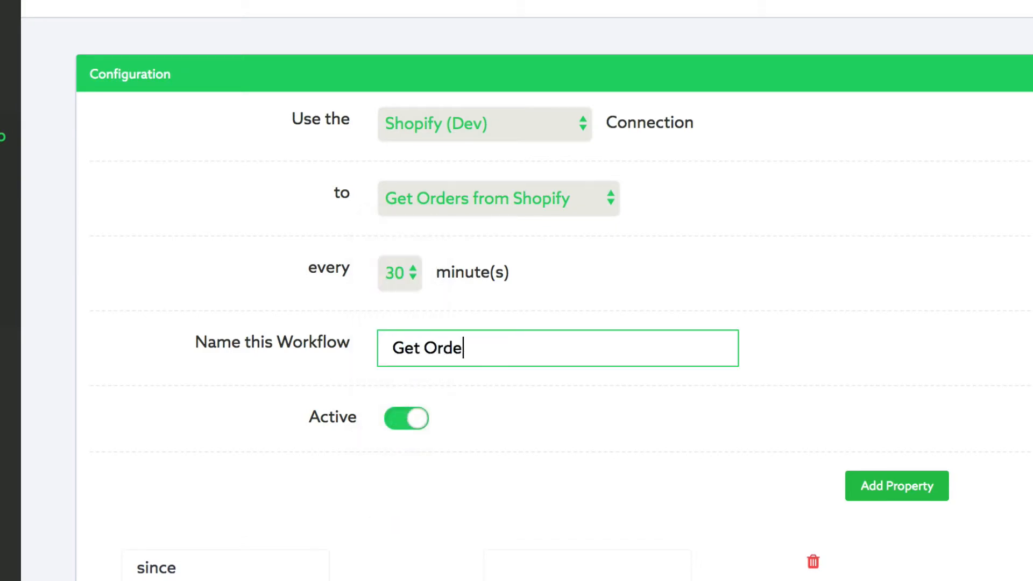
{"action": "type", "text": "rs From Shopi"}
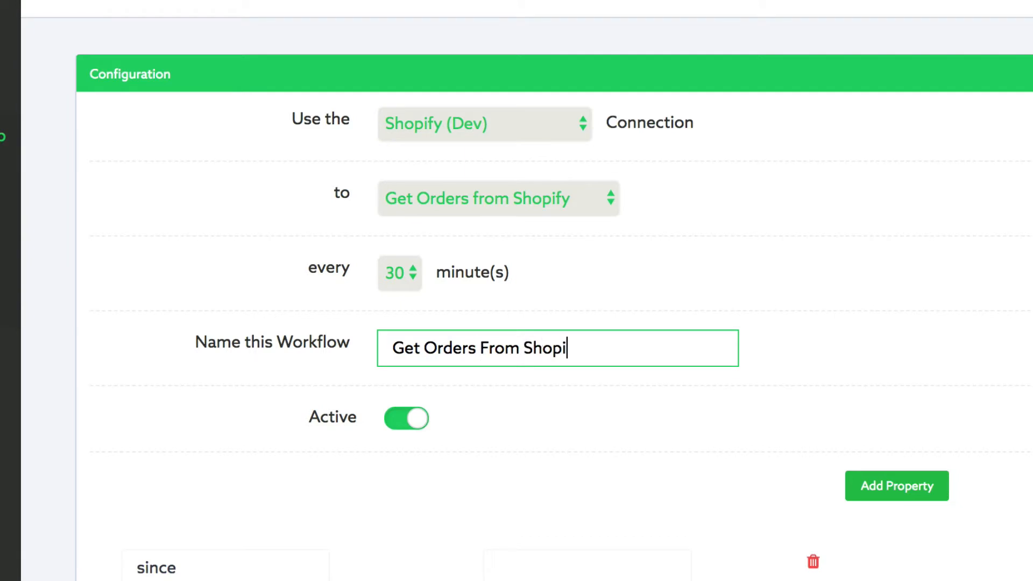
{"action": "type", "text": "fy"}
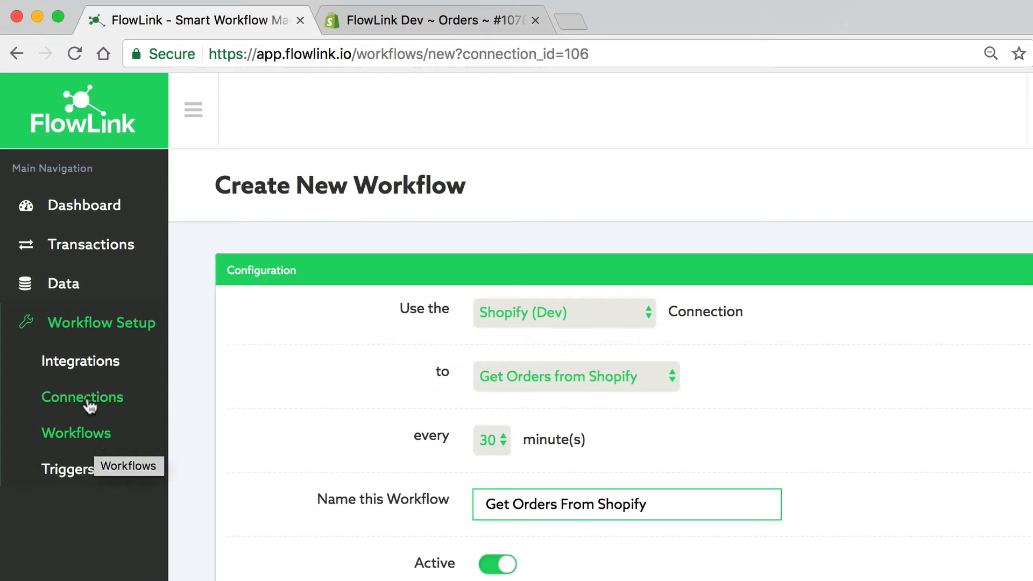
- From Connections, add a workflow through the QuickBooks Desktop card's options menu
{"action": "left_click", "coordinate": [82, 396]}
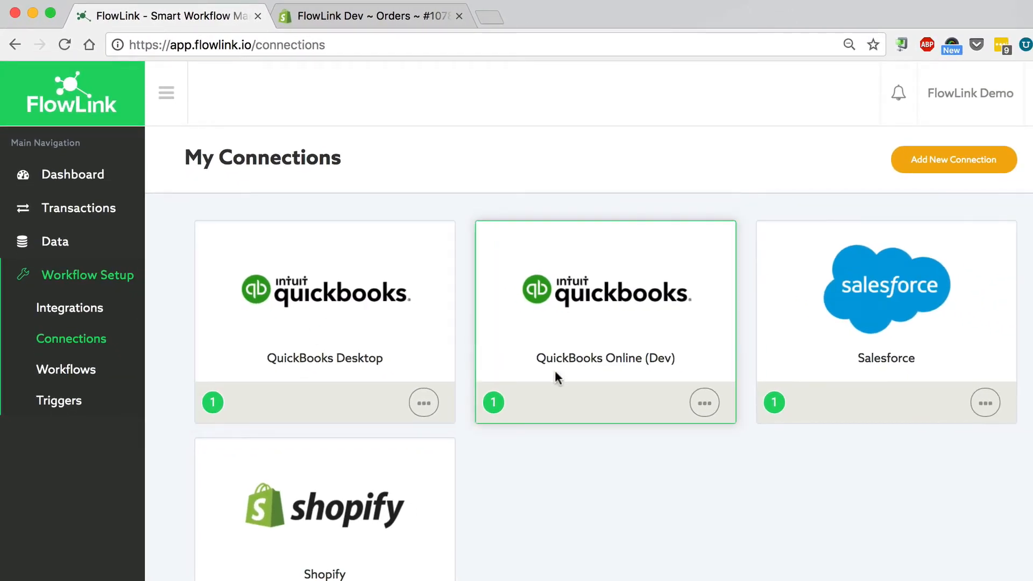
{"action": "left_click", "coordinate": [423, 403]}
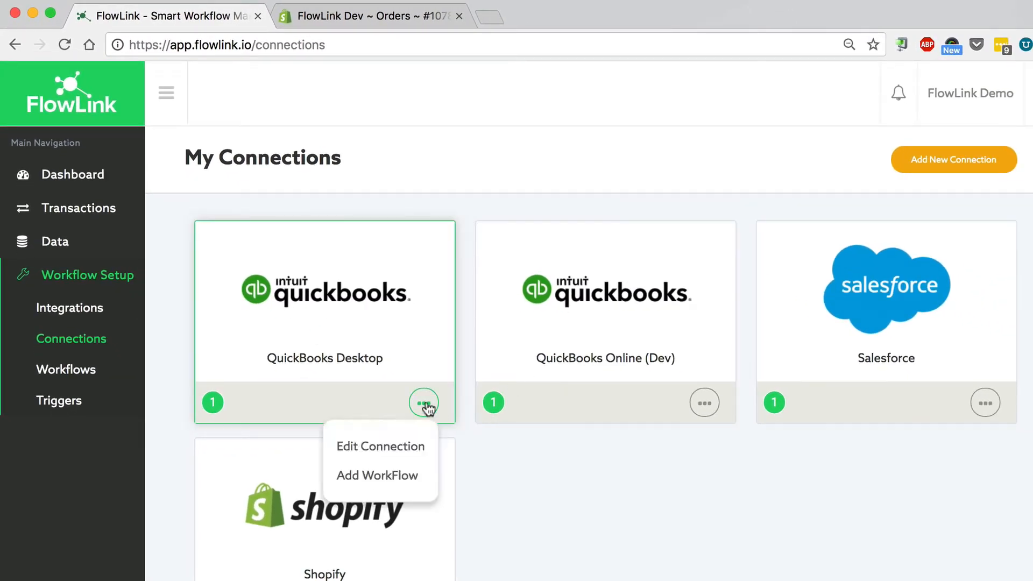
{"action": "left_click", "coordinate": [377, 475]}
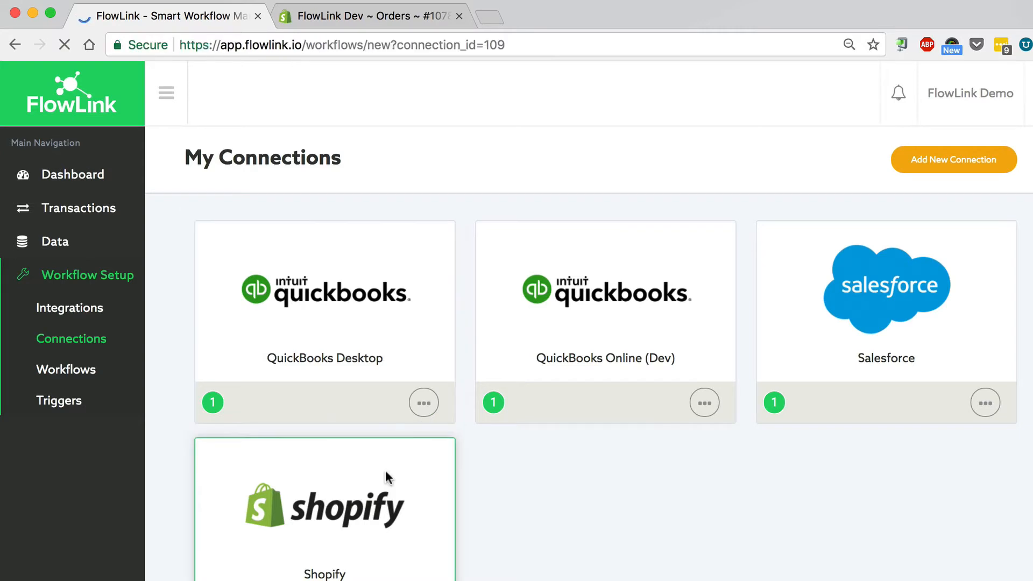
{"action": "left_click", "coordinate": [324, 317]}
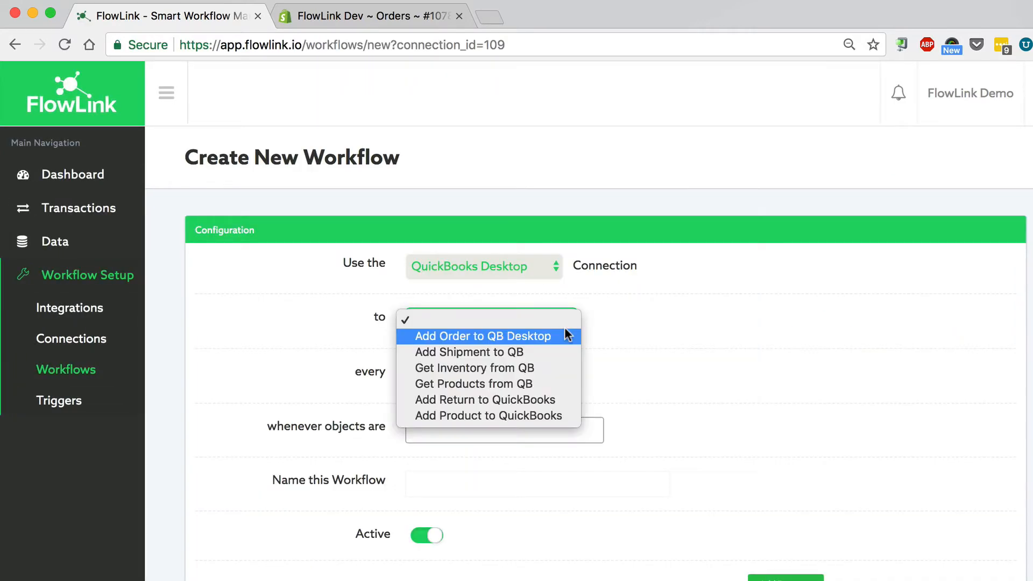
- Set 'Add Order to QB Desktop' on created and updated orders, named 'Add Orders to QuickBooks Desktop'
{"action": "left_click", "coordinate": [483, 336]}
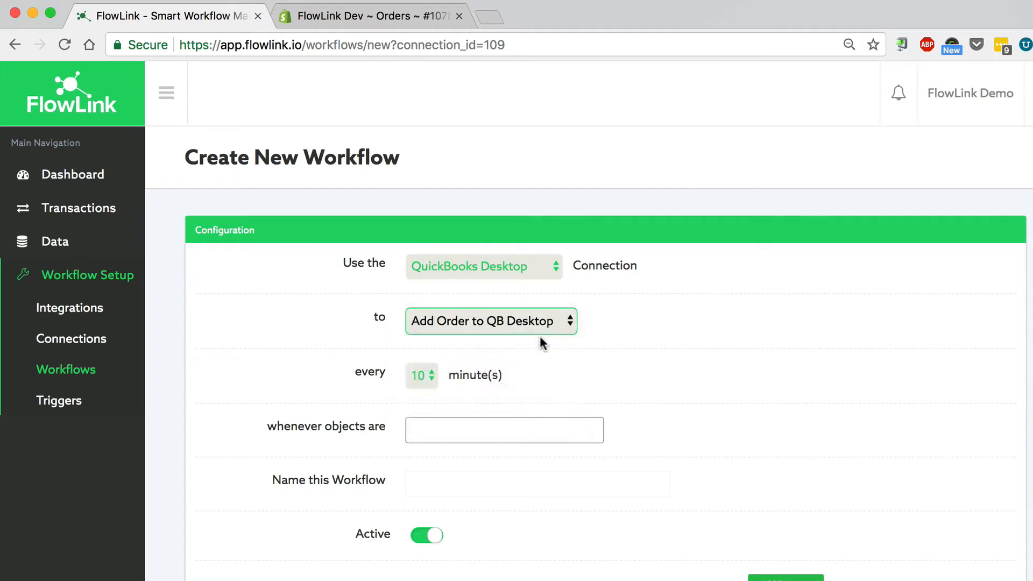
{"action": "left_click", "coordinate": [504, 427]}
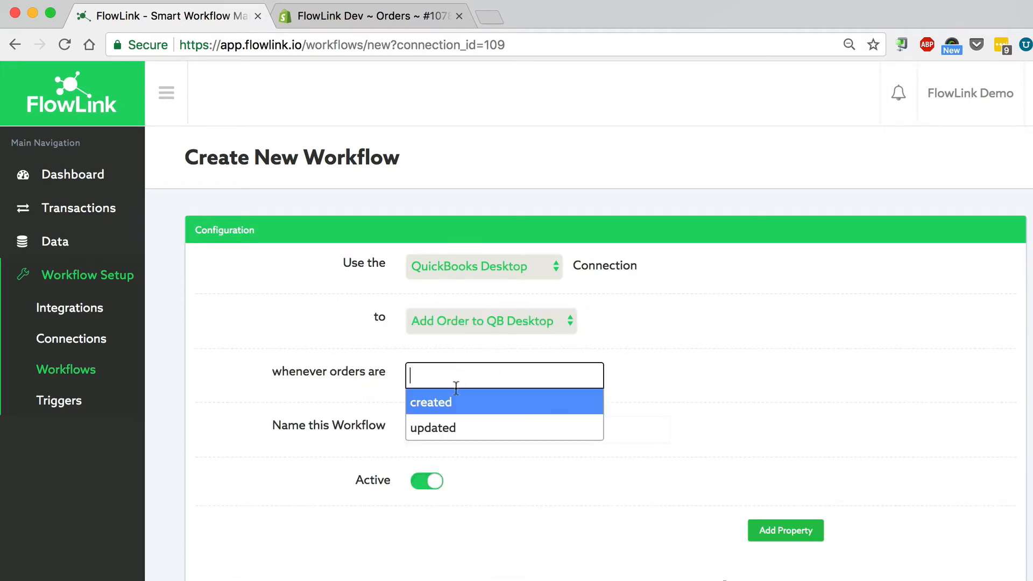
{"action": "left_click", "coordinate": [431, 403]}
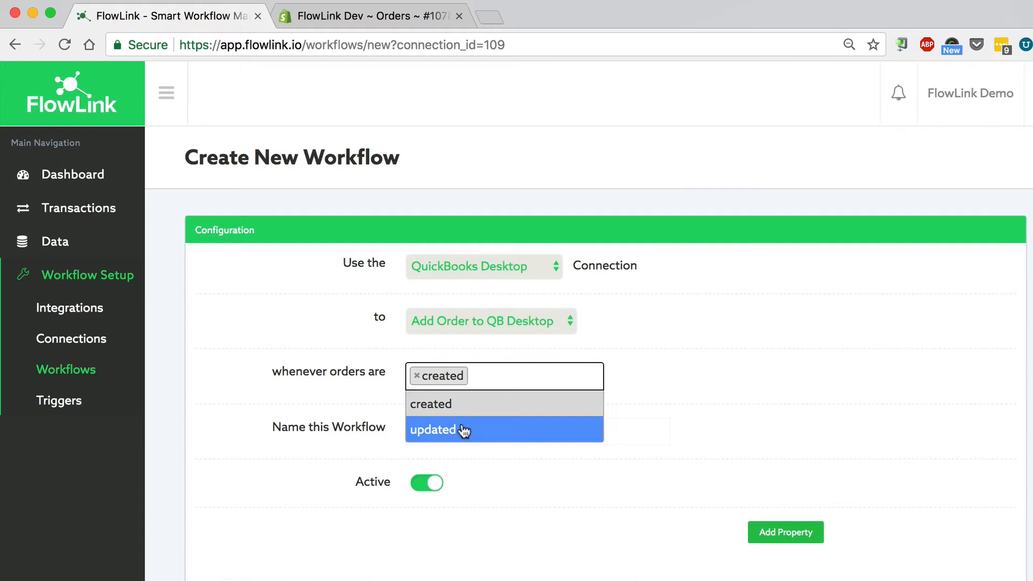
{"action": "left_click", "coordinate": [433, 429]}
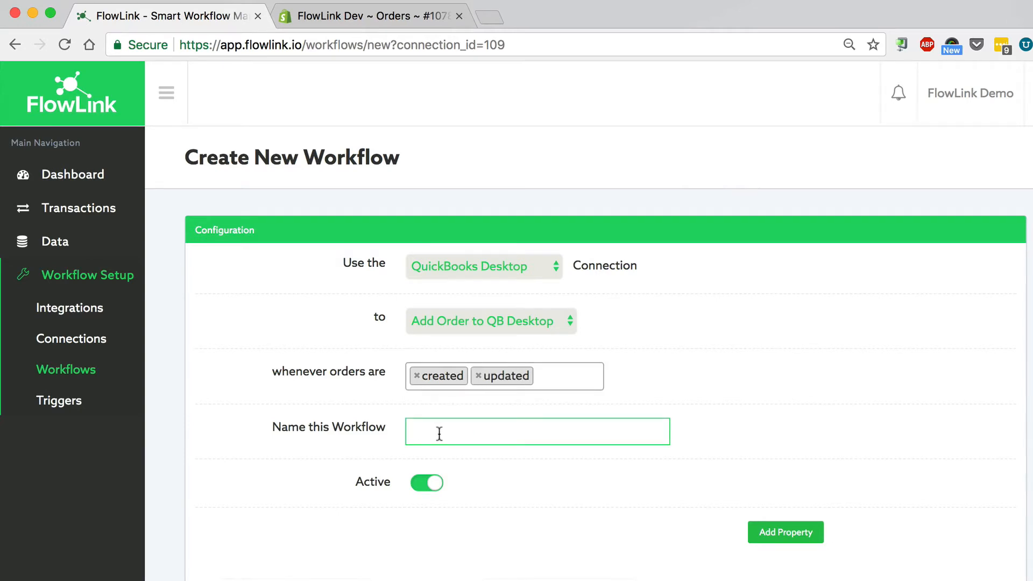
{"action": "type", "text": "Add Orders"}
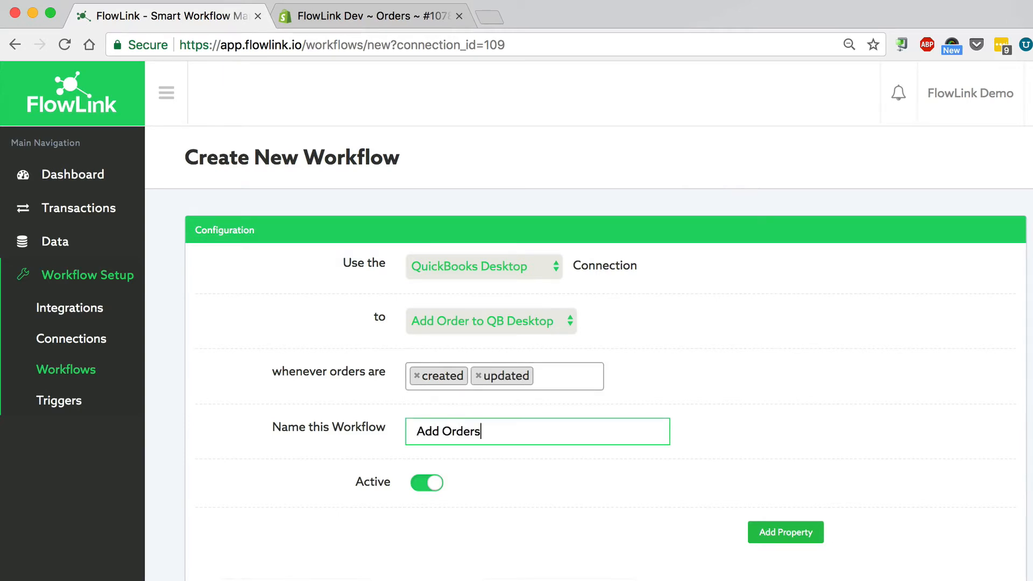
{"action": "type", "text": "to QuickBooks Desktop"}
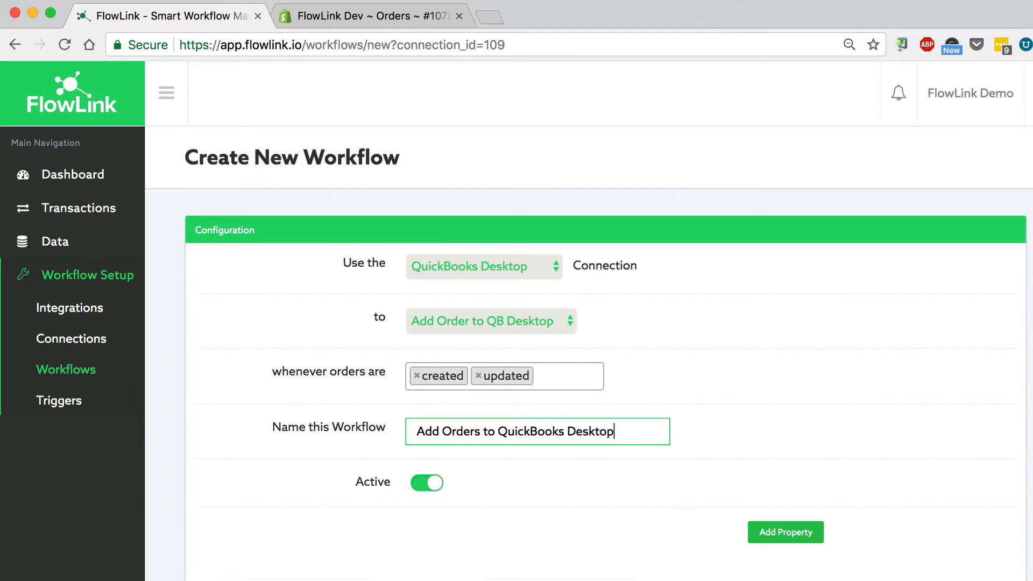
{"action": "mouse_move", "coordinate": [461, 499]}
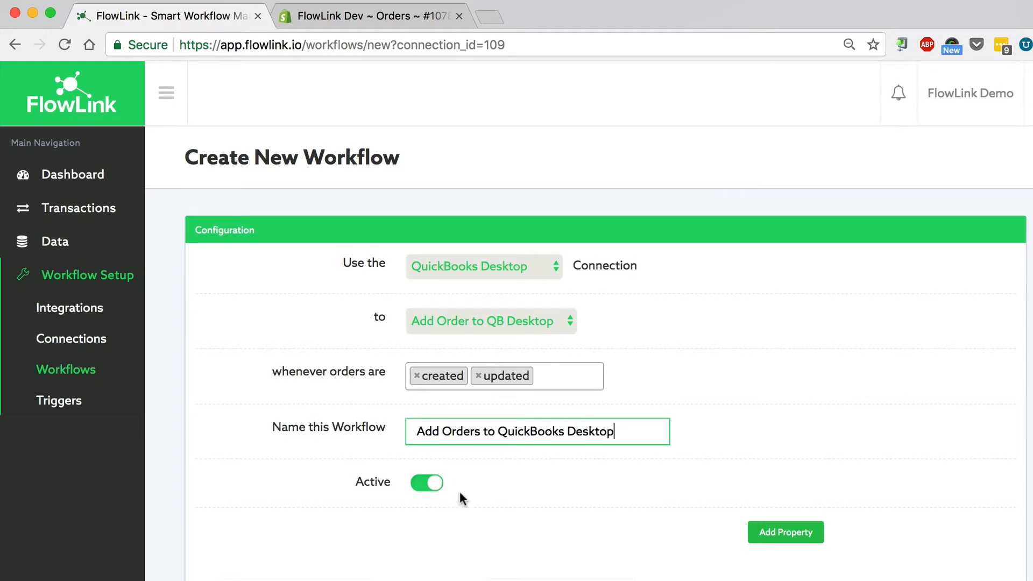
{"action": "mouse_move", "coordinate": [92, 402]}
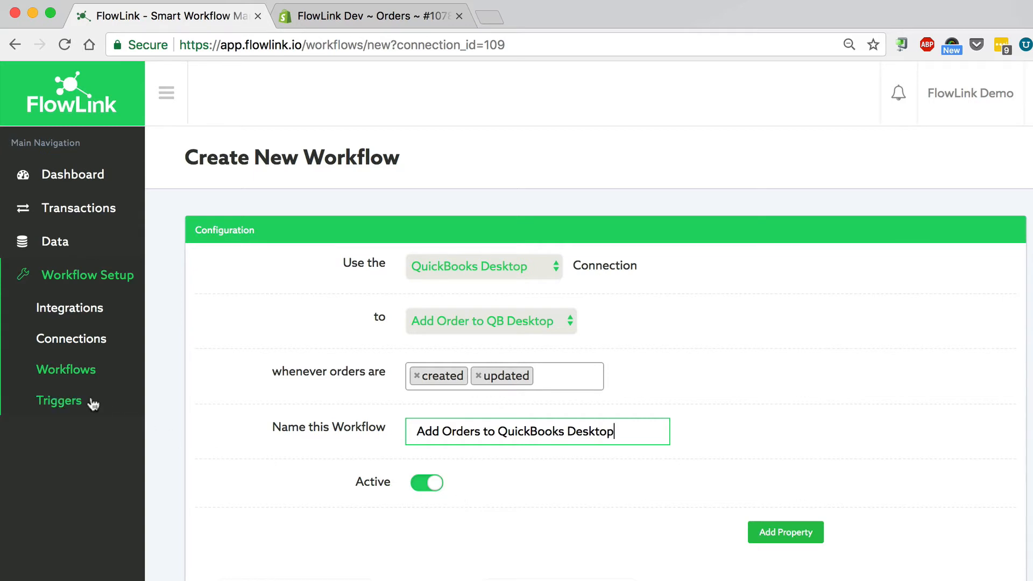
- Open the FlowLink workflows list showing both new workflows switched on
{"action": "left_click", "coordinate": [66, 370]}
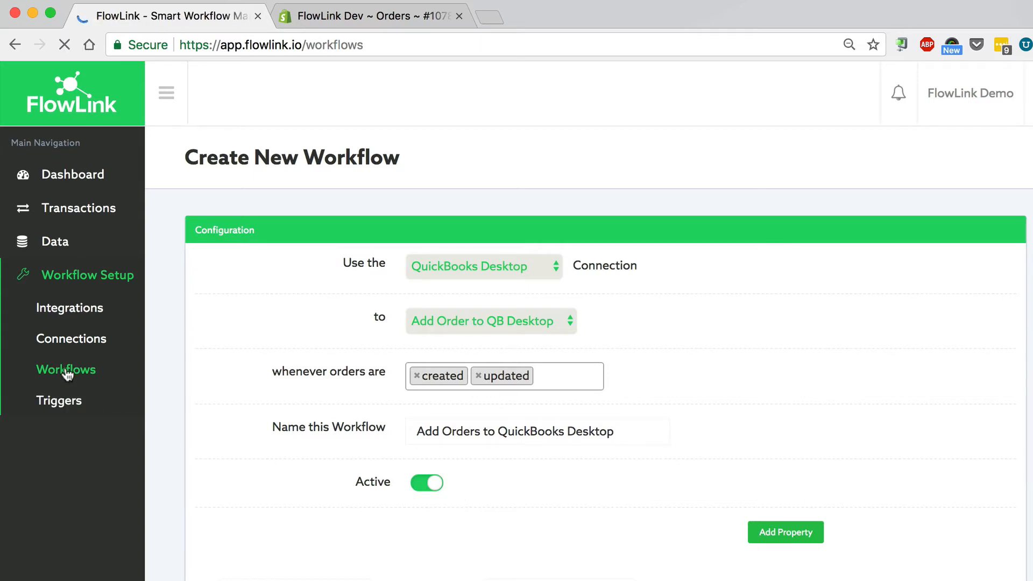
{"action": "left_click", "coordinate": [66, 370]}
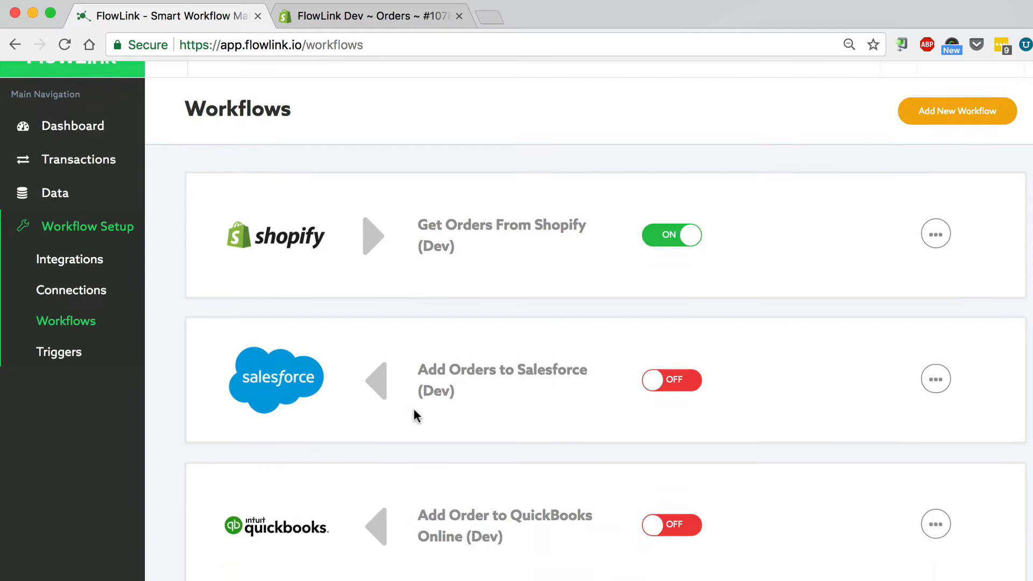
{"action": "scroll", "scroll_direction": "down", "scroll_amount": 3}
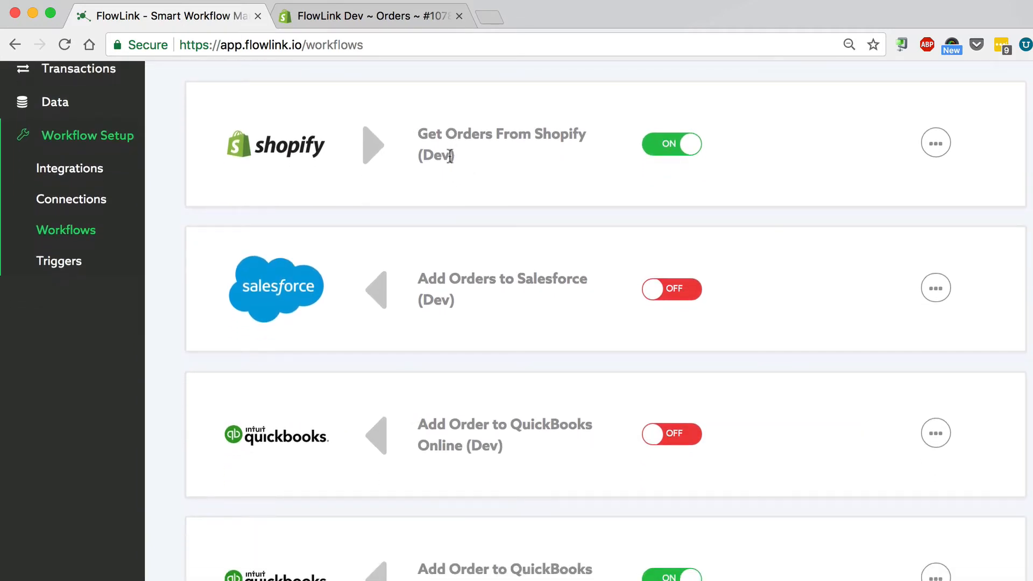
{"action": "mouse_move", "coordinate": [493, 158]}
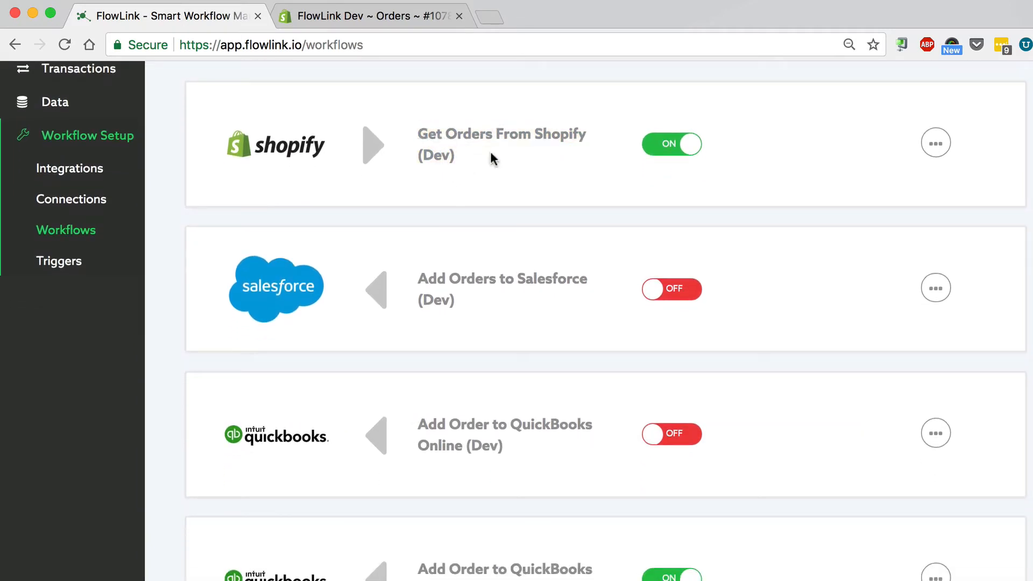
{"action": "scroll", "scroll_direction": "down", "scroll_amount": 3}
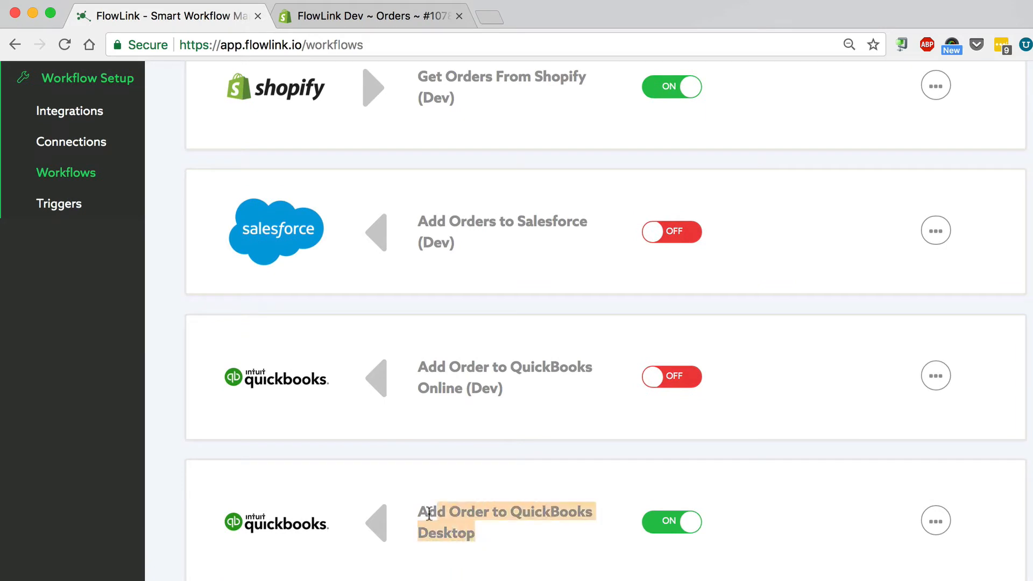
{"action": "mouse_move", "coordinate": [505, 557]}
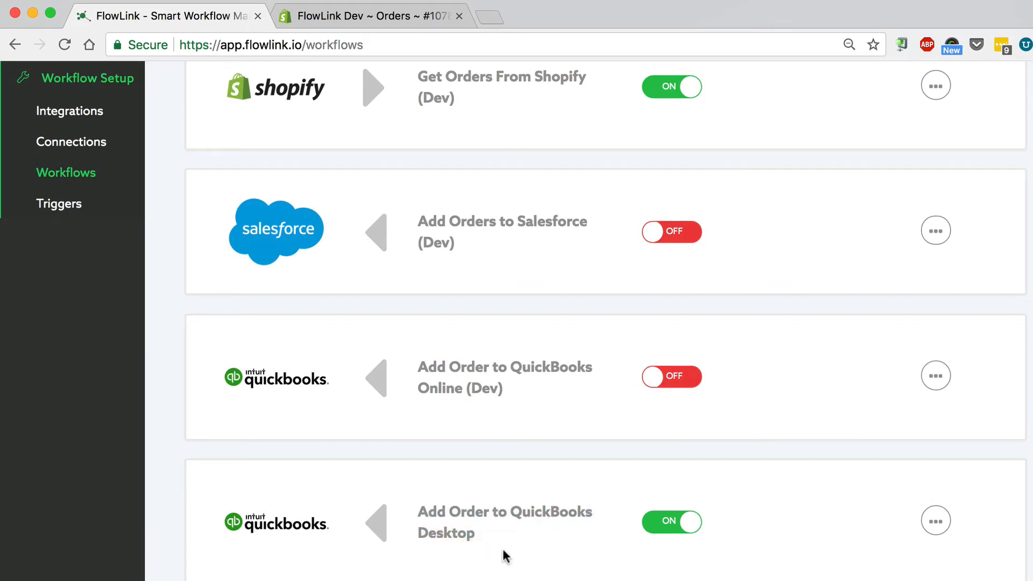
{"action": "mouse_move", "coordinate": [402, 18]}
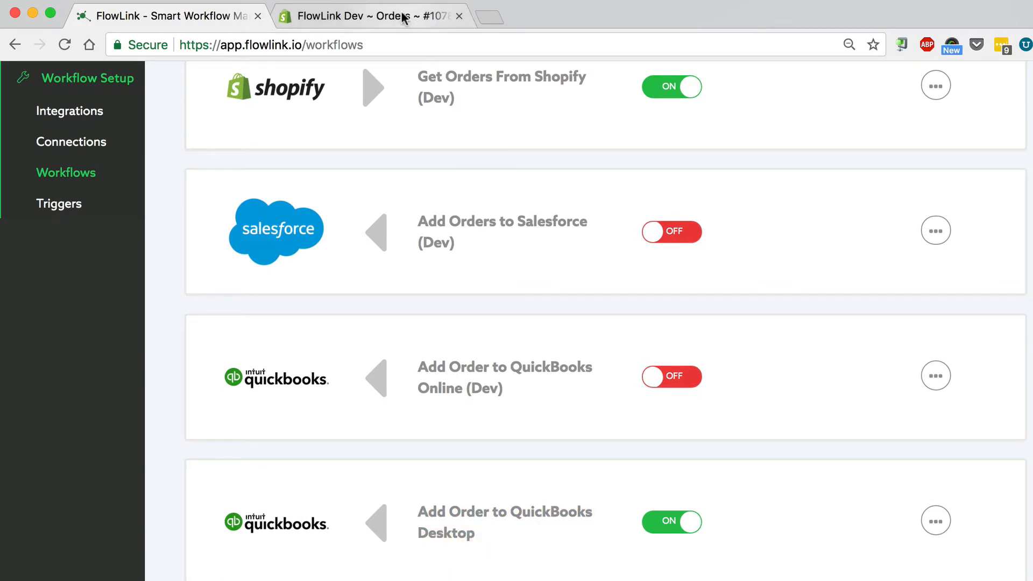
- In the Shopify admin, go to Orders and start a new order
{"action": "left_click", "coordinate": [363, 15]}
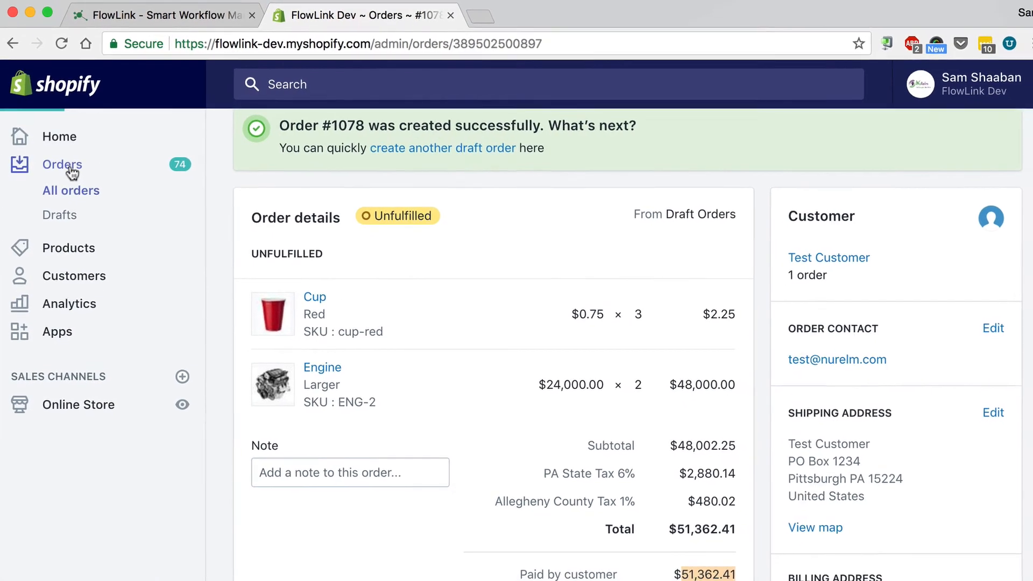
{"action": "left_click", "coordinate": [69, 188]}
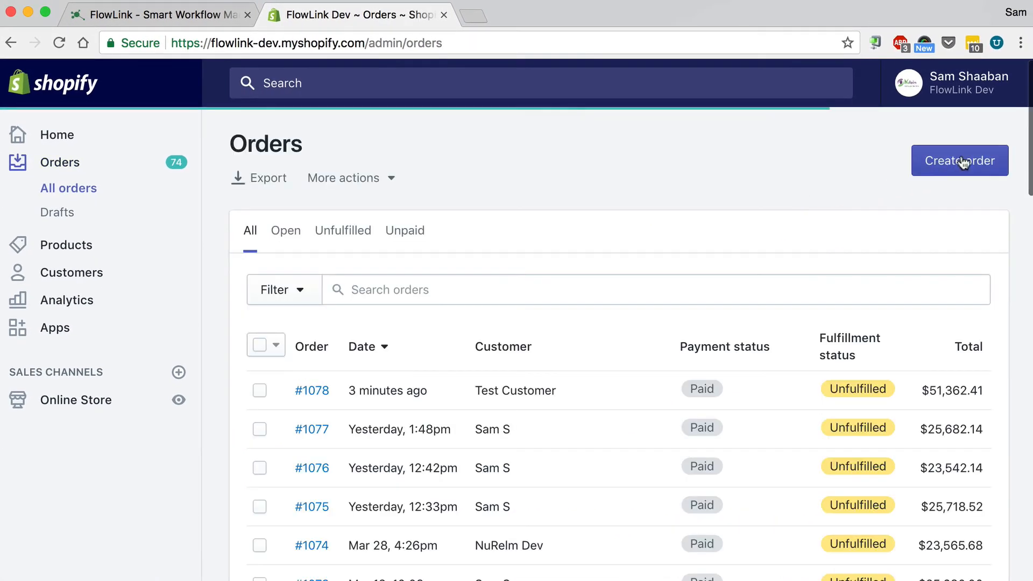
{"action": "left_click", "coordinate": [959, 161]}
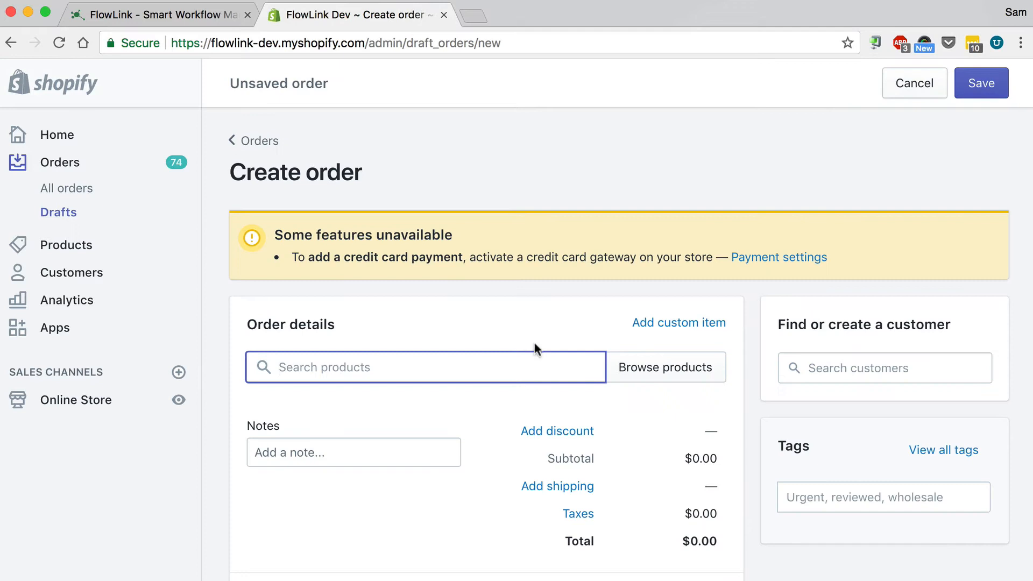
- Add a red Cup and two Larger Engines from Popular products
{"action": "left_click", "coordinate": [665, 367]}
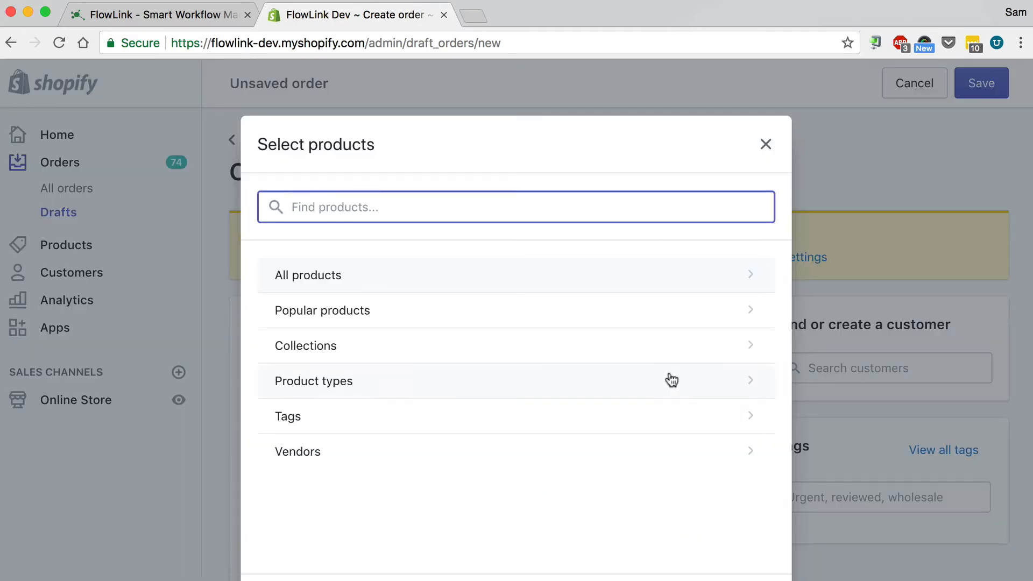
{"action": "left_click", "coordinate": [322, 310]}
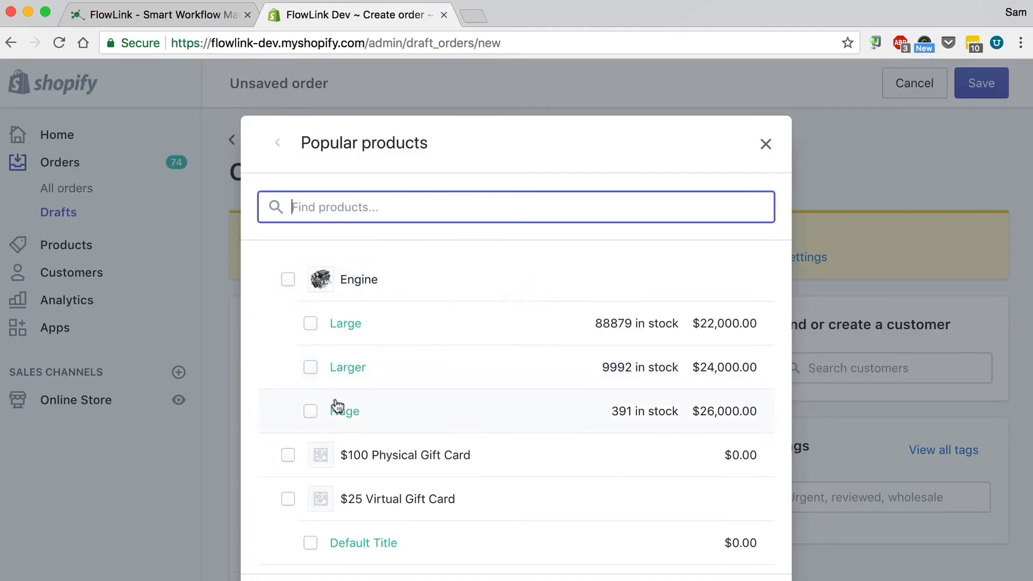
{"action": "scroll", "scroll_direction": "down", "scroll_amount": 3}
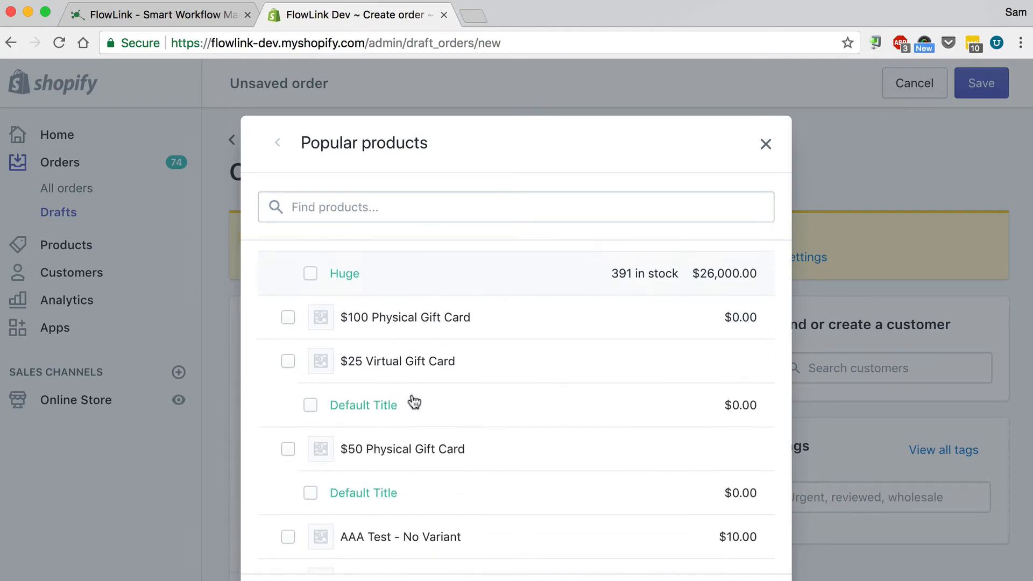
{"action": "scroll", "scroll_direction": "down", "scroll_amount": 3}
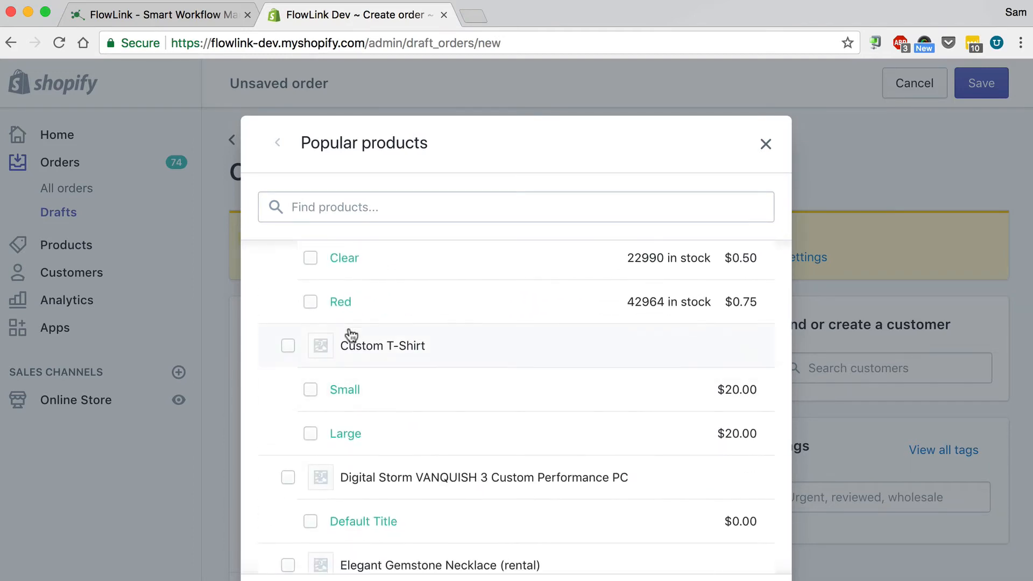
{"action": "left_click", "coordinate": [310, 302]}
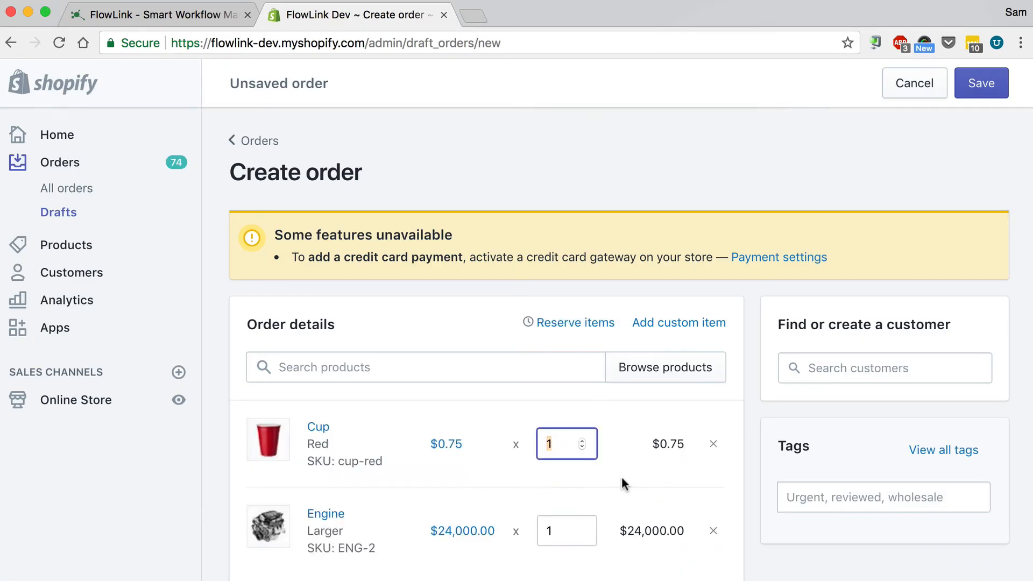
{"action": "scroll", "scroll_direction": "down", "scroll_amount": 3}
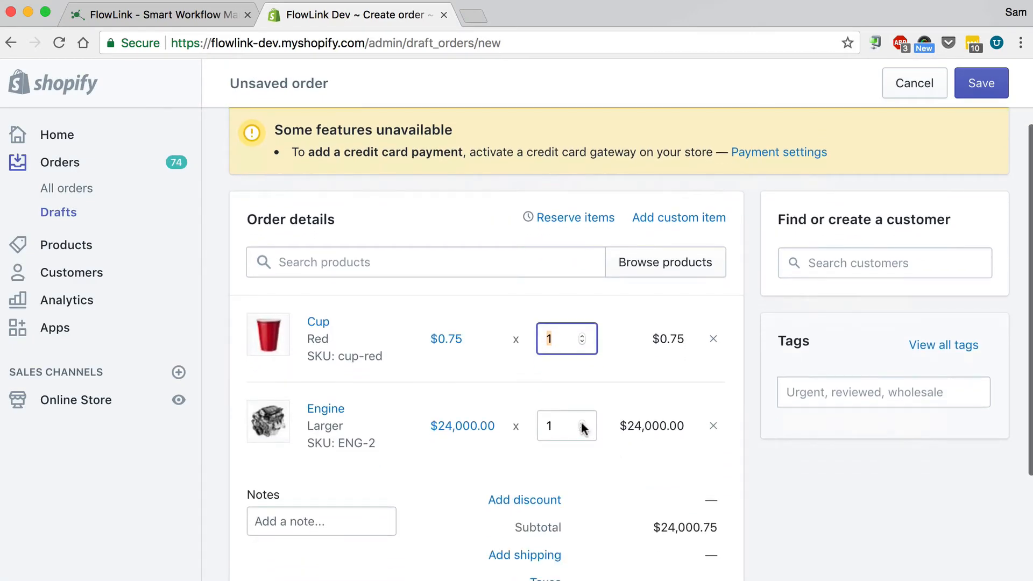
{"action": "left_click", "coordinate": [581, 420]}
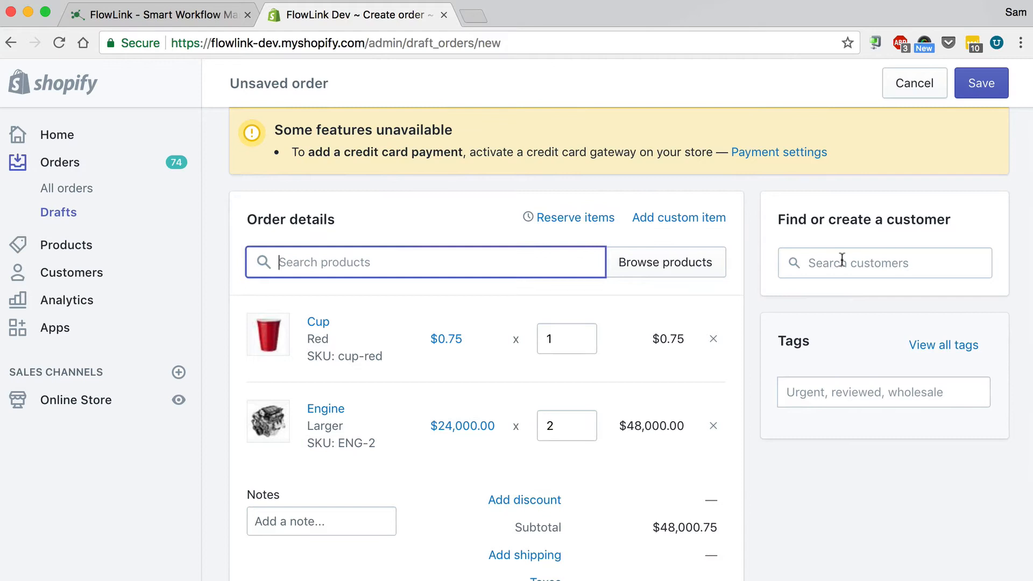
- Assign Test Customer and begin marking the order as paid
{"action": "left_click", "coordinate": [884, 262]}
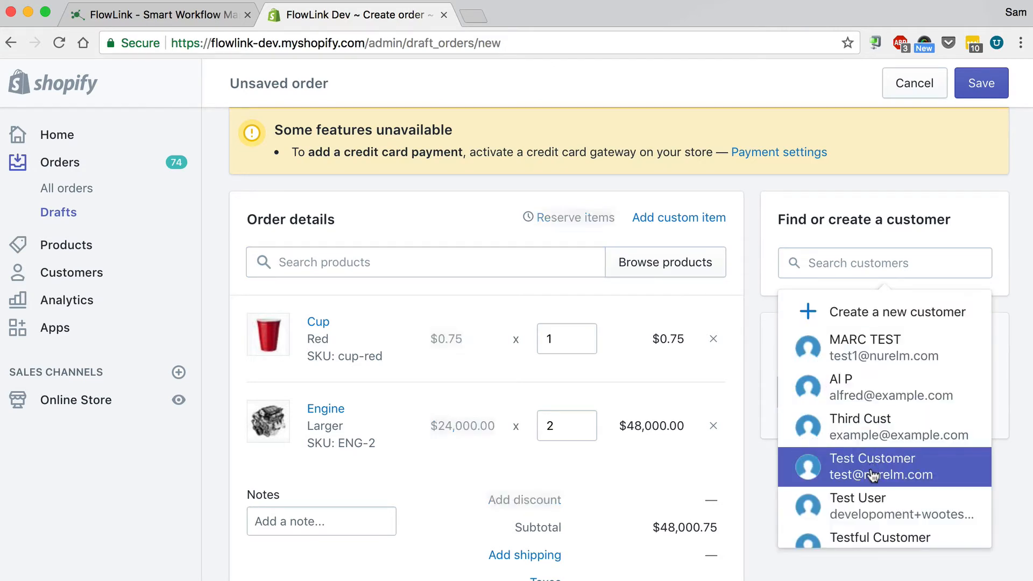
{"action": "left_click", "coordinate": [872, 467]}
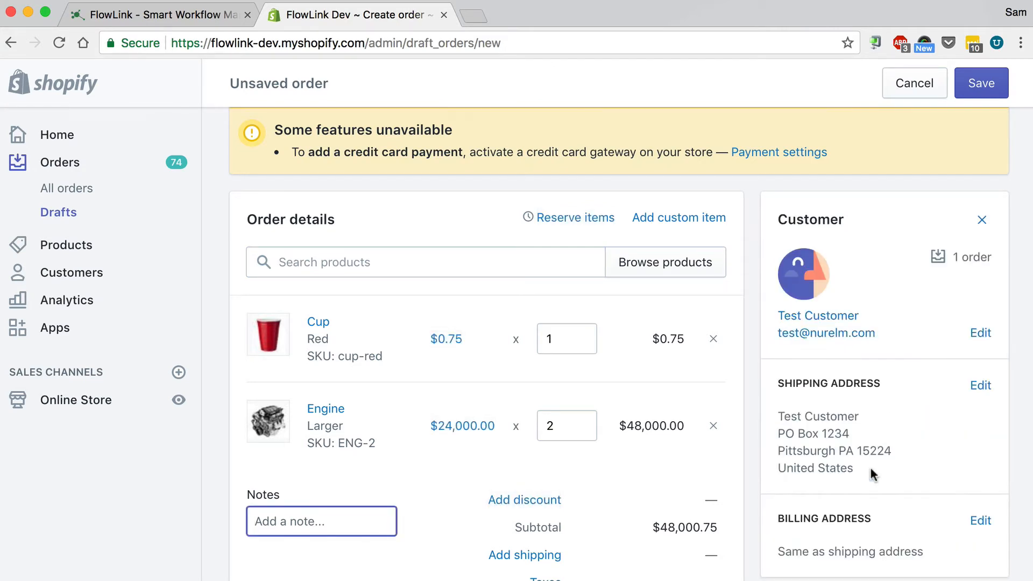
{"action": "scroll", "scroll_direction": "down", "scroll_amount": 3}
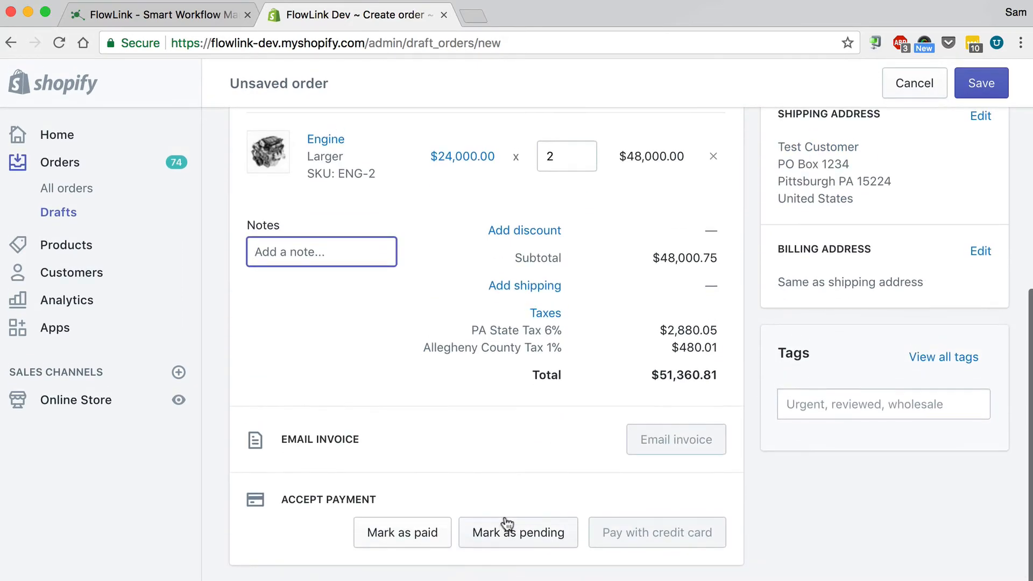
{"action": "mouse_move", "coordinate": [440, 544]}
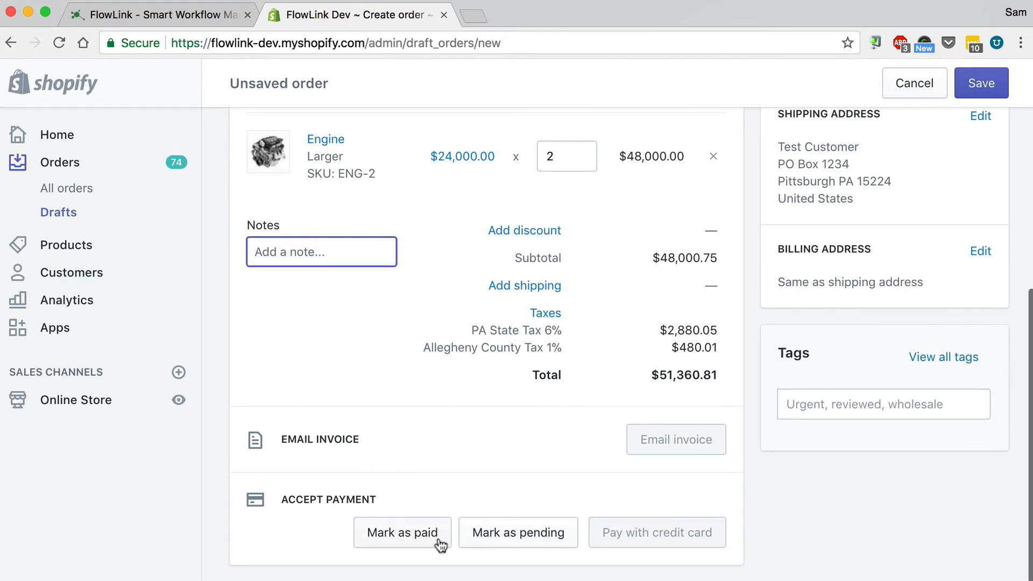
{"action": "left_click", "coordinate": [402, 533]}
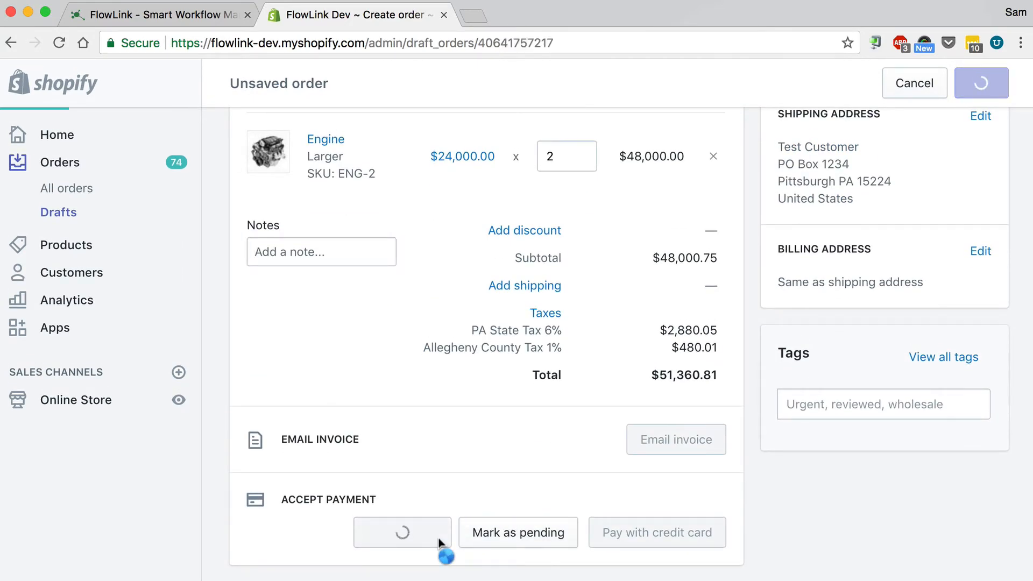
{"action": "left_click", "coordinate": [402, 532]}
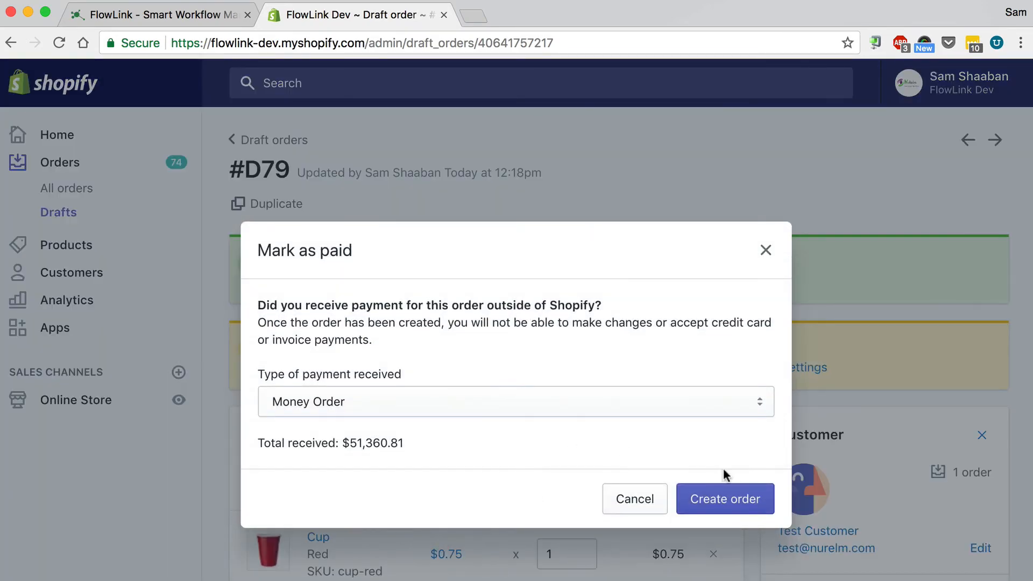
- Create order #1079, check $51,360.81 paid by customer, and return to FlowLink
{"action": "left_click", "coordinate": [725, 499]}
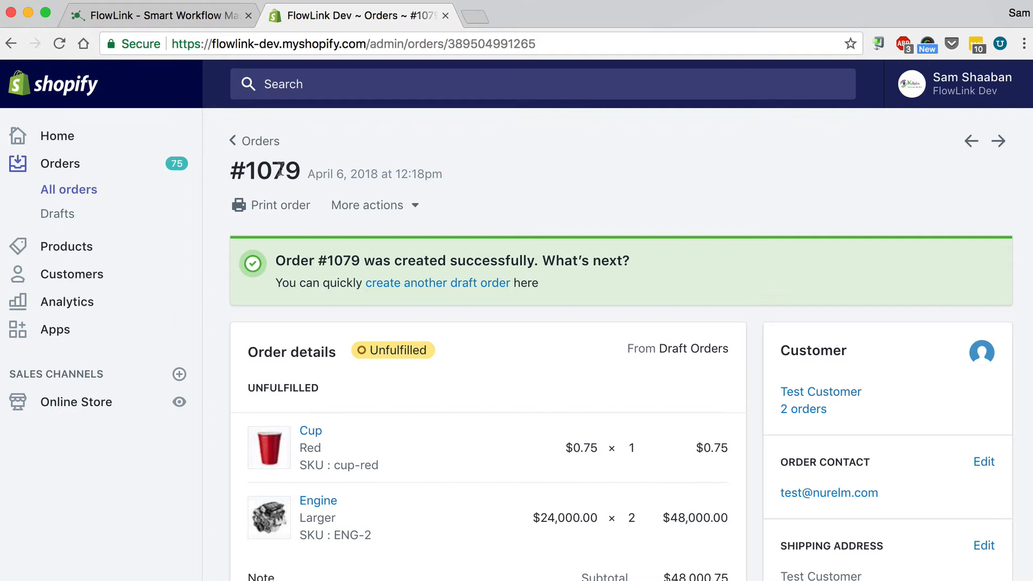
{"action": "scroll", "scroll_direction": "down", "scroll_amount": 3}
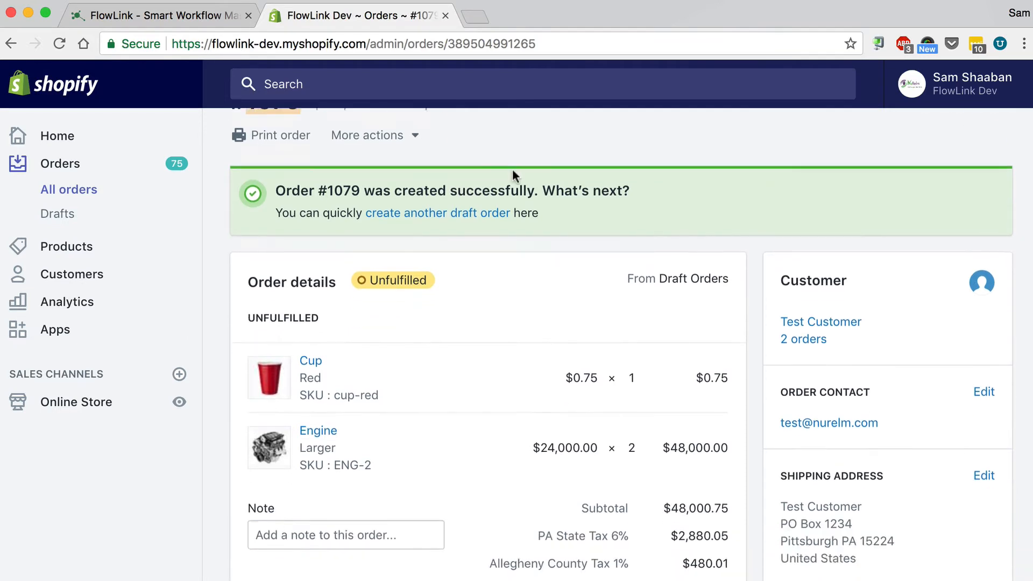
{"action": "scroll", "scroll_direction": "down", "scroll_amount": 3}
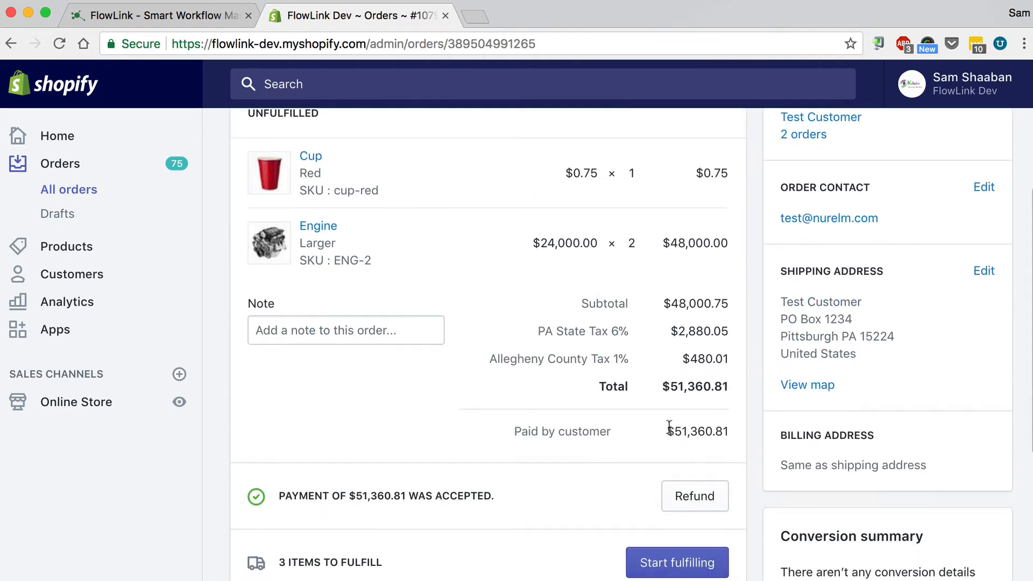
{"action": "double_click", "coordinate": [697, 431]}
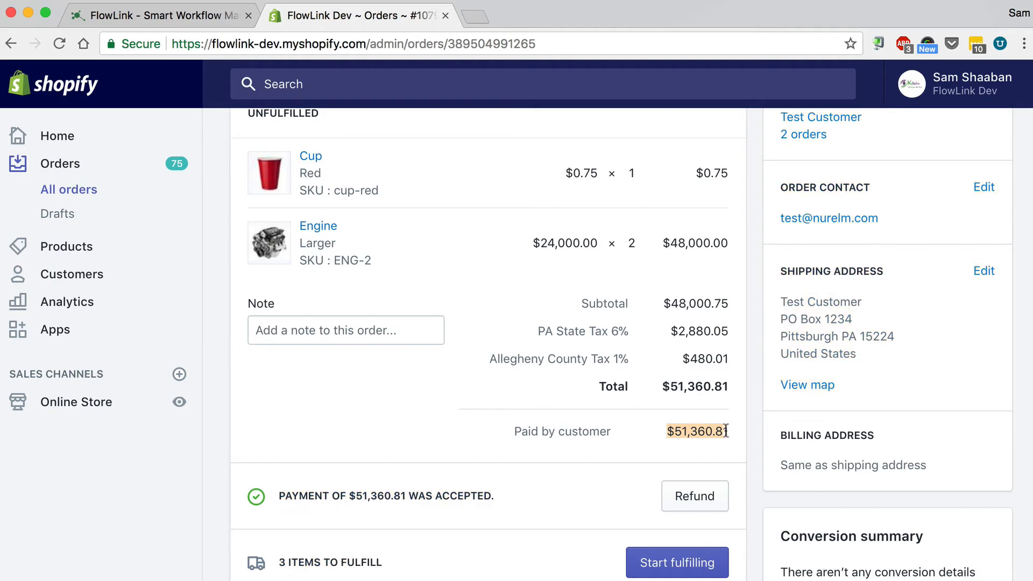
{"action": "mouse_move", "coordinate": [728, 453]}
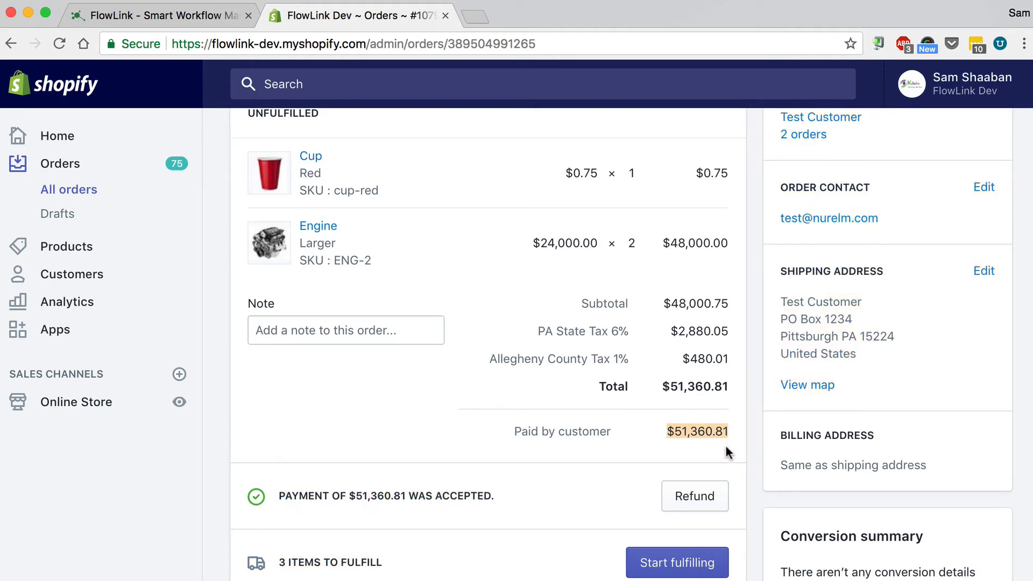
{"action": "left_click", "coordinate": [162, 15]}
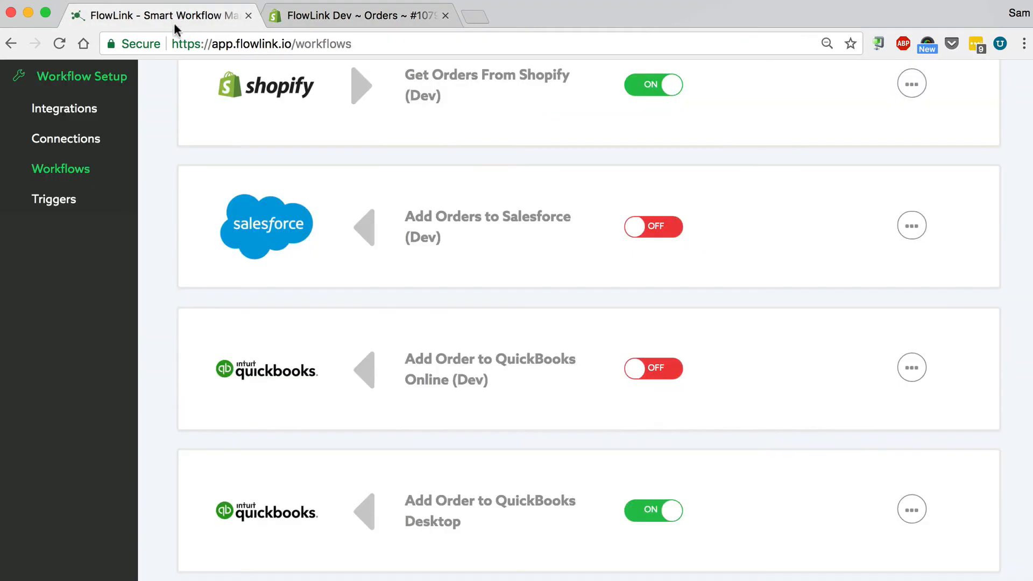
- Run the Get Orders From Shopify (Dev) flow and open the Transactions history
{"action": "scroll", "scroll_direction": "up", "scroll_amount": 3}
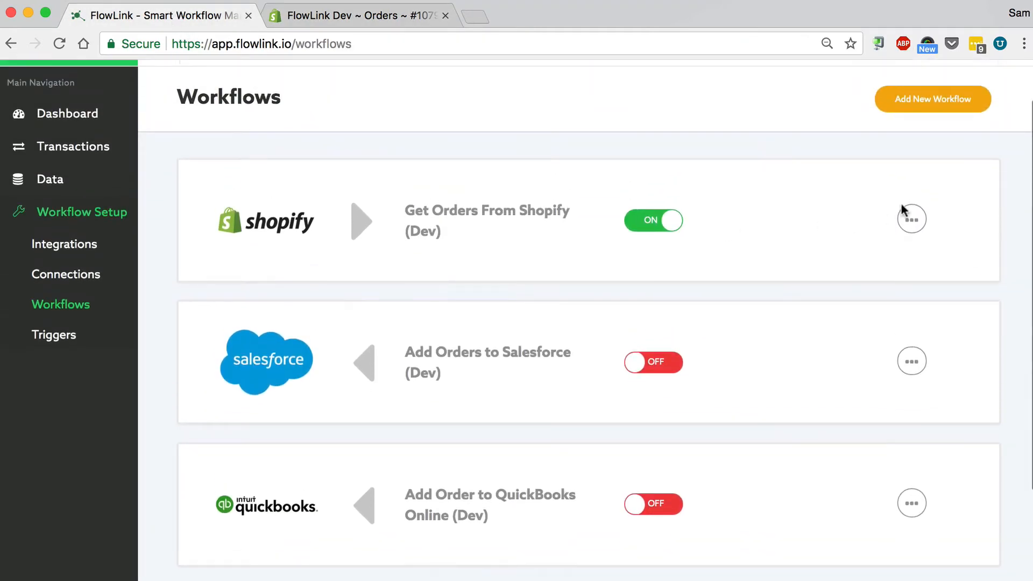
{"action": "left_click", "coordinate": [913, 219]}
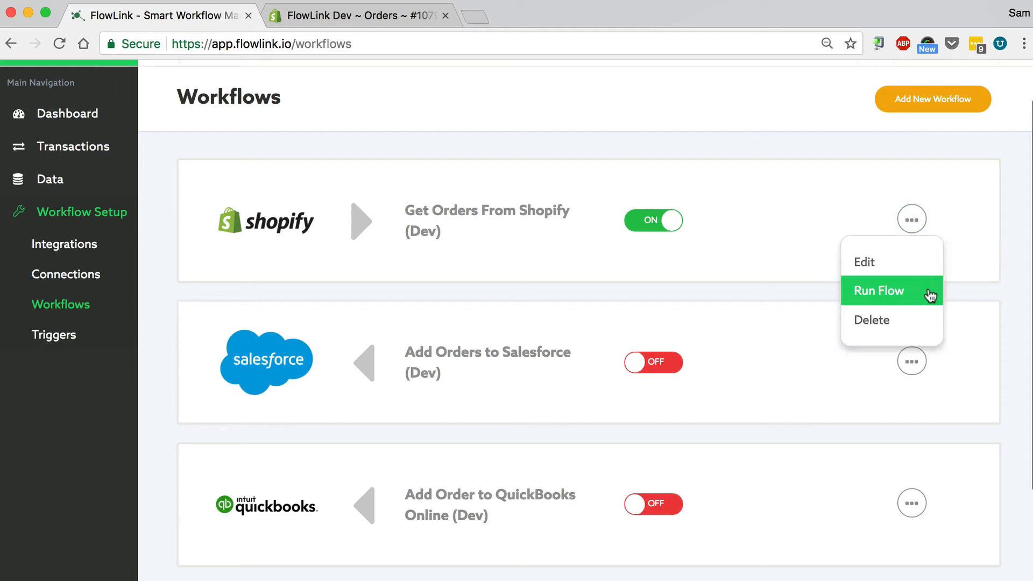
{"action": "mouse_move", "coordinate": [929, 293]}
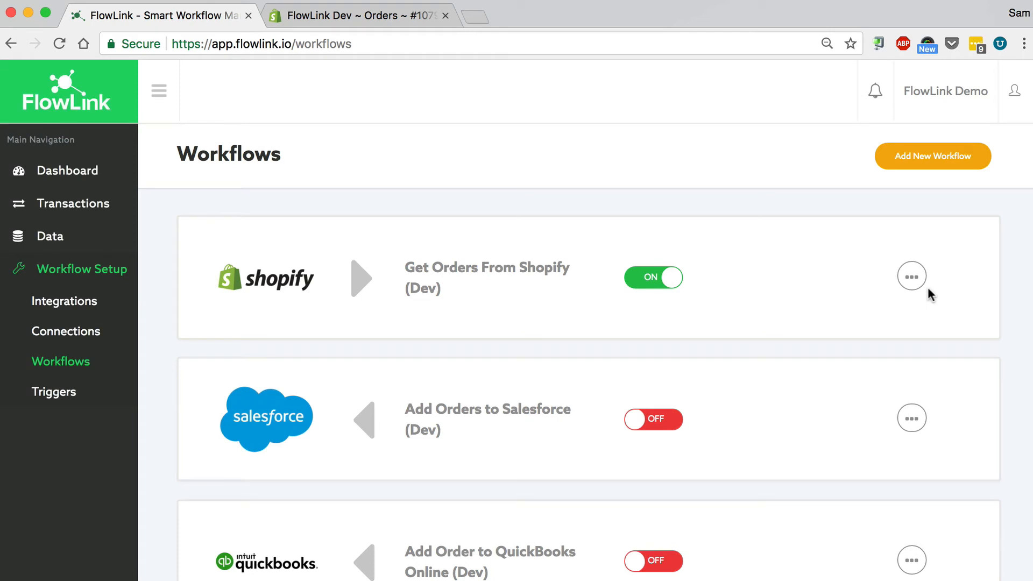
{"action": "mouse_move", "coordinate": [270, 215]}
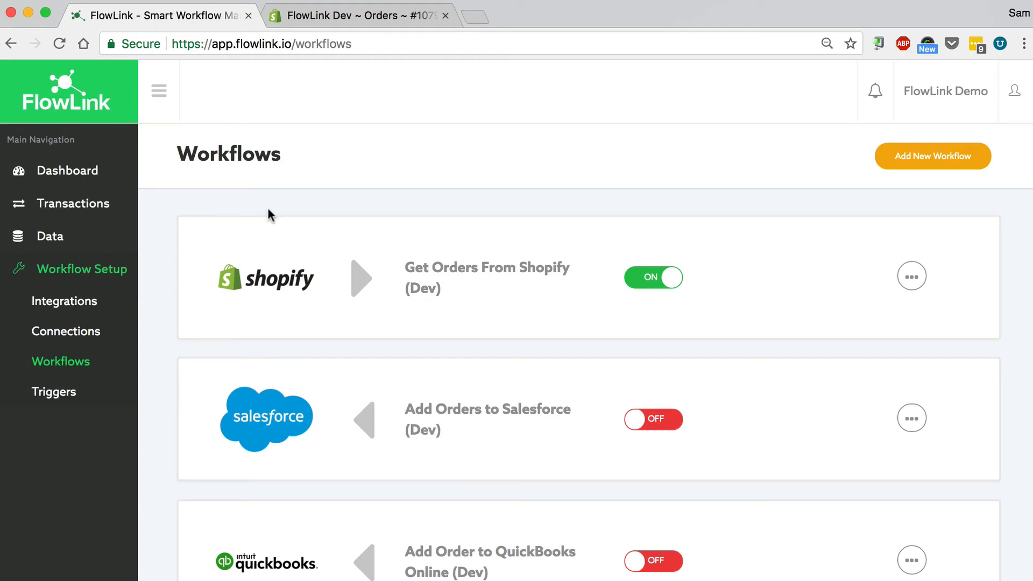
{"action": "left_click", "coordinate": [72, 203]}
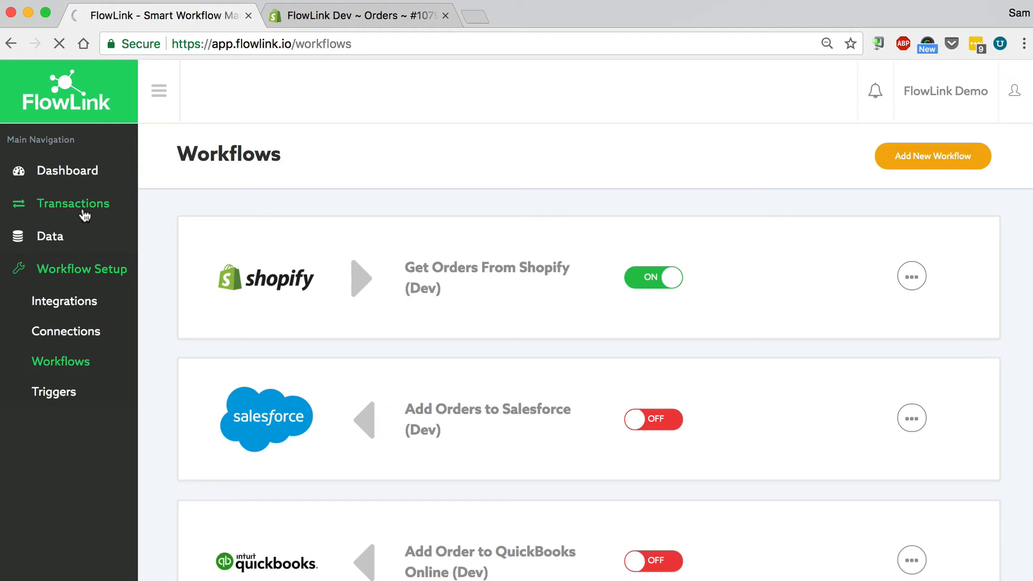
{"action": "left_click", "coordinate": [74, 202]}
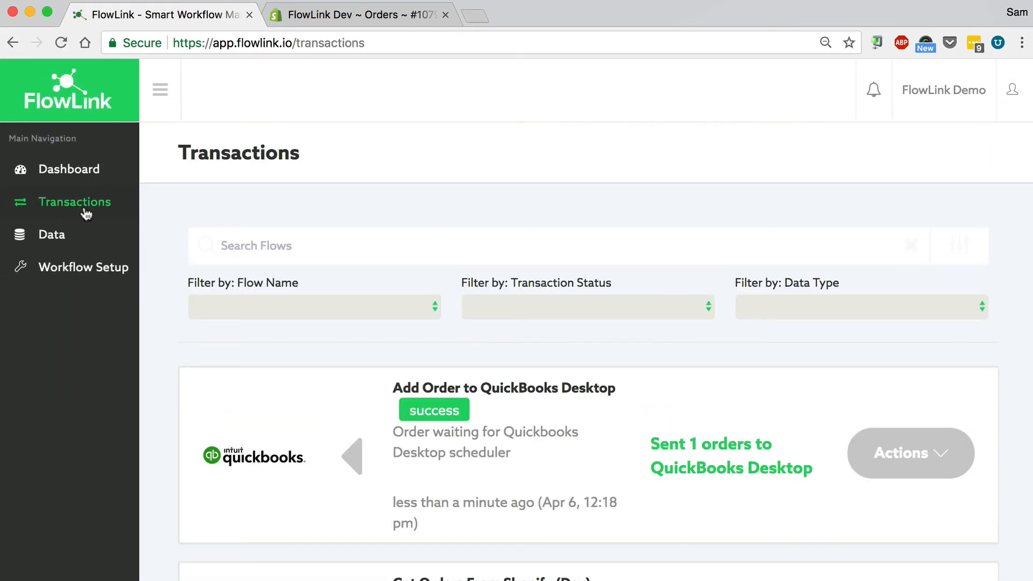
{"action": "mouse_move", "coordinate": [159, 308]}
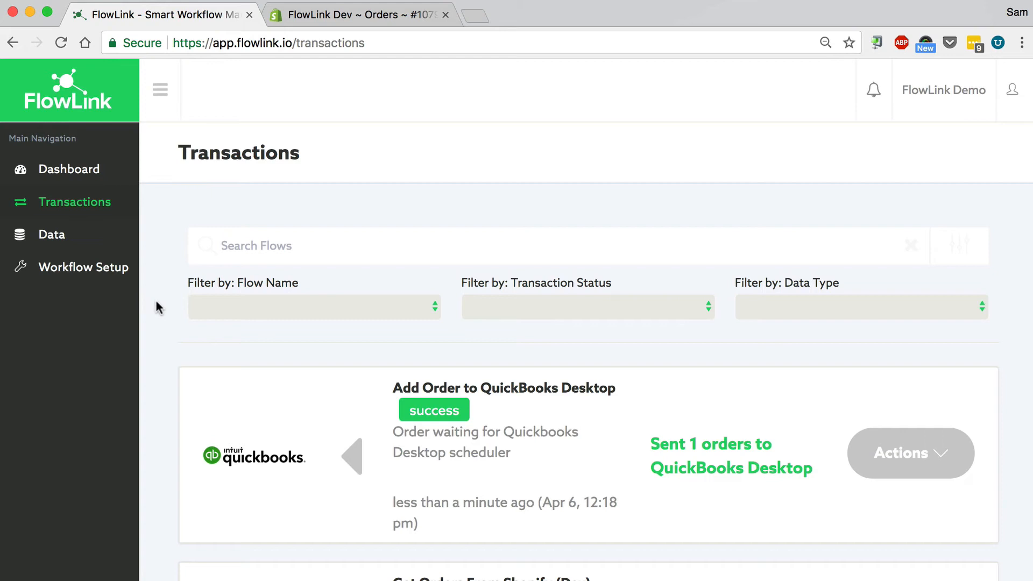
- Expand the Shopify transaction showing Order FL-1079 and the QuickBooks Desktop Sent payload
{"action": "scroll", "scroll_direction": "down", "scroll_amount": 3}
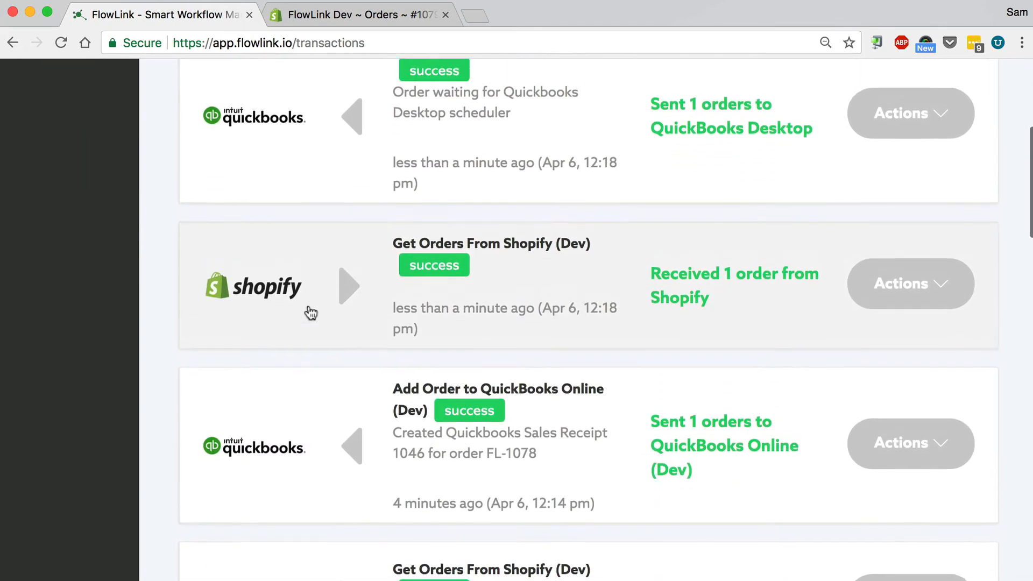
{"action": "left_click", "coordinate": [348, 286]}
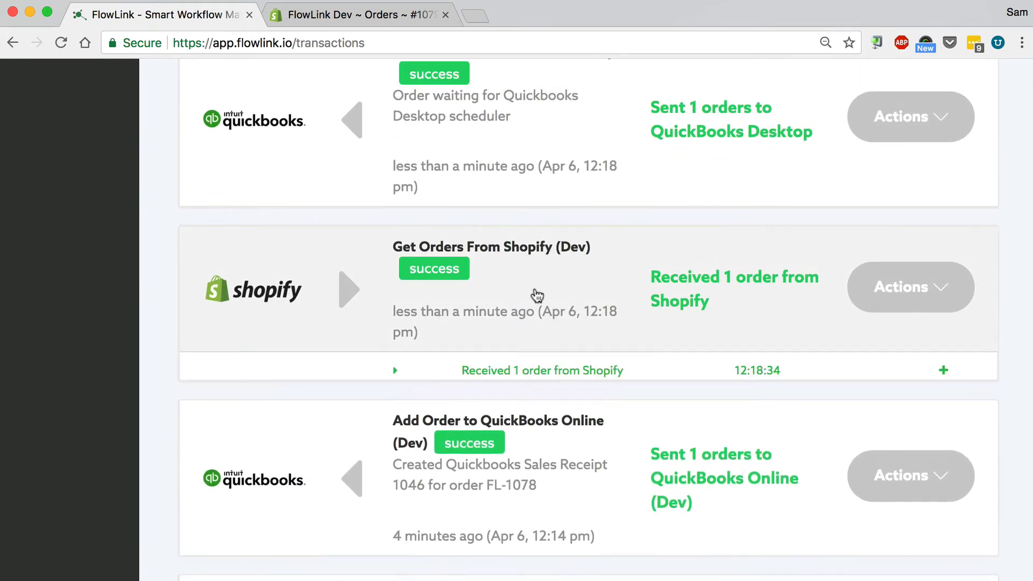
{"action": "left_click", "coordinate": [943, 370]}
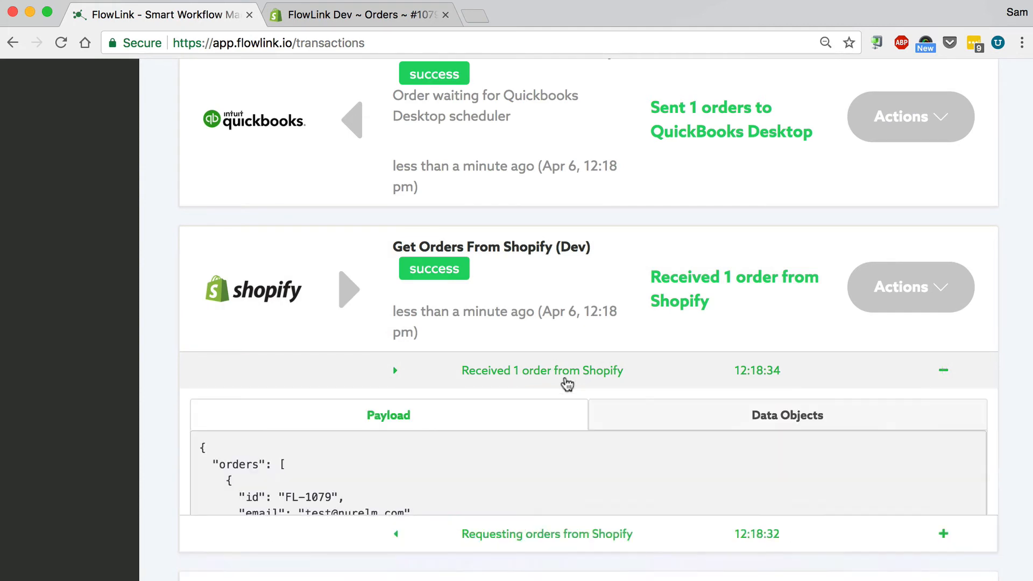
{"action": "left_click", "coordinate": [787, 415]}
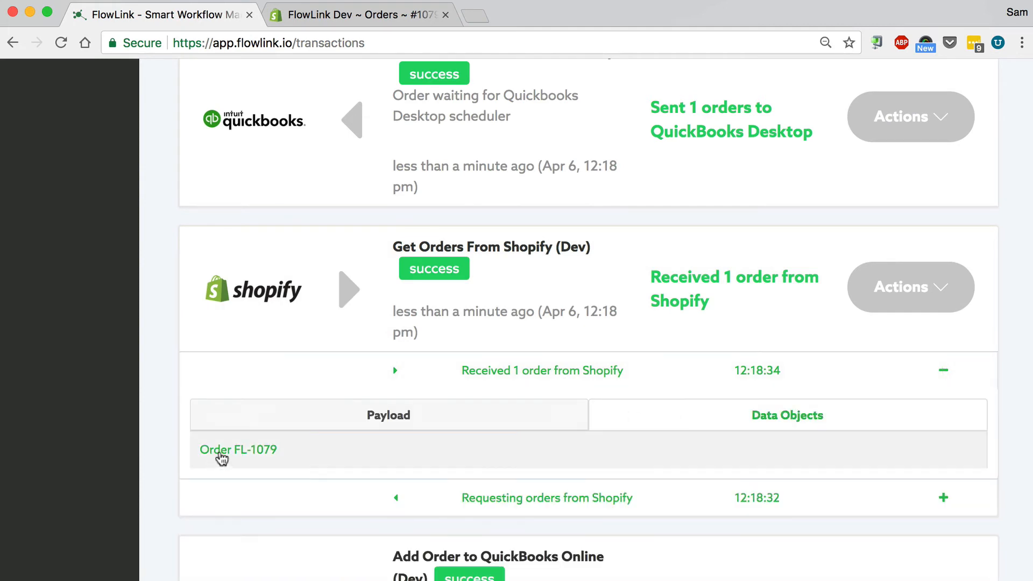
{"action": "mouse_move", "coordinate": [267, 458]}
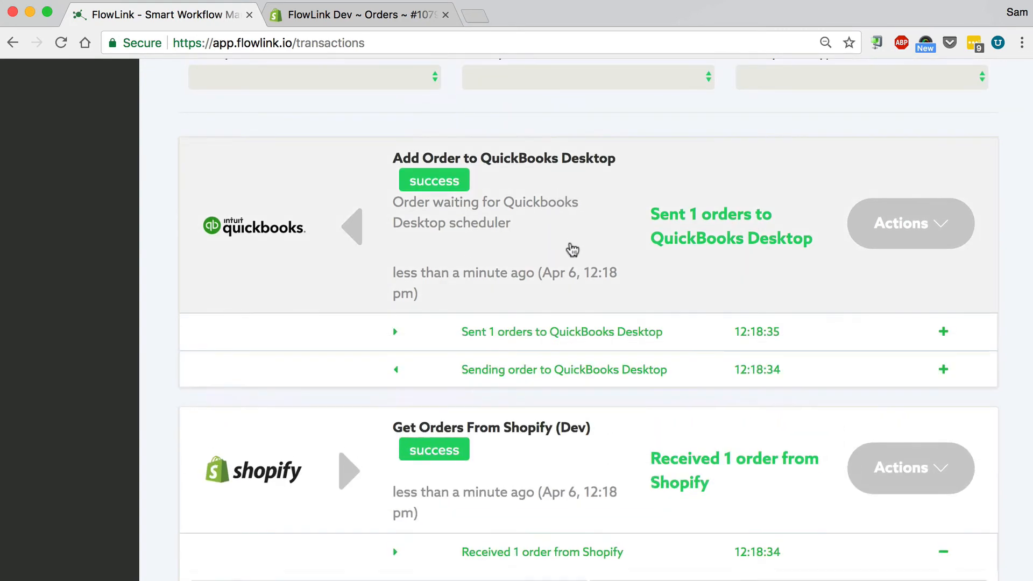
{"action": "left_click", "coordinate": [943, 331]}
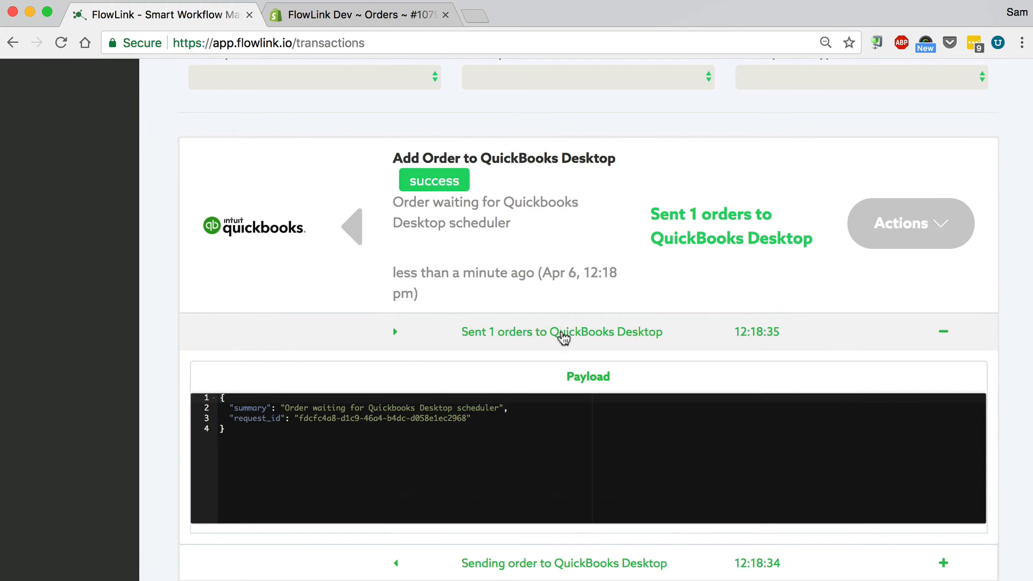
{"action": "left_click", "coordinate": [943, 331]}
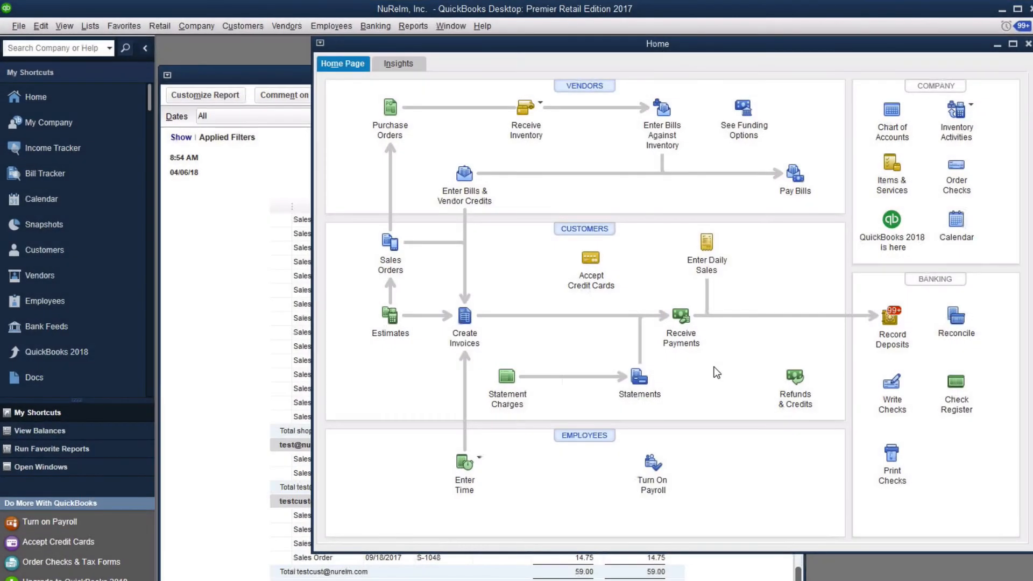
{"action": "mouse_move", "coordinate": [792, 486]}
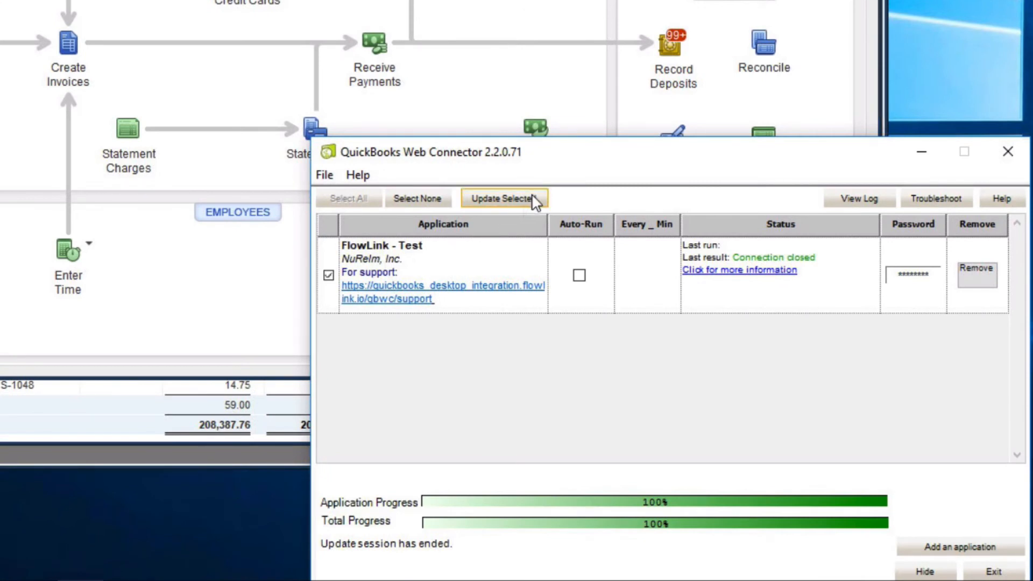
- Run Update Selected for FlowLink - Test in Web Connector until the session ends
{"action": "left_click", "coordinate": [505, 199]}
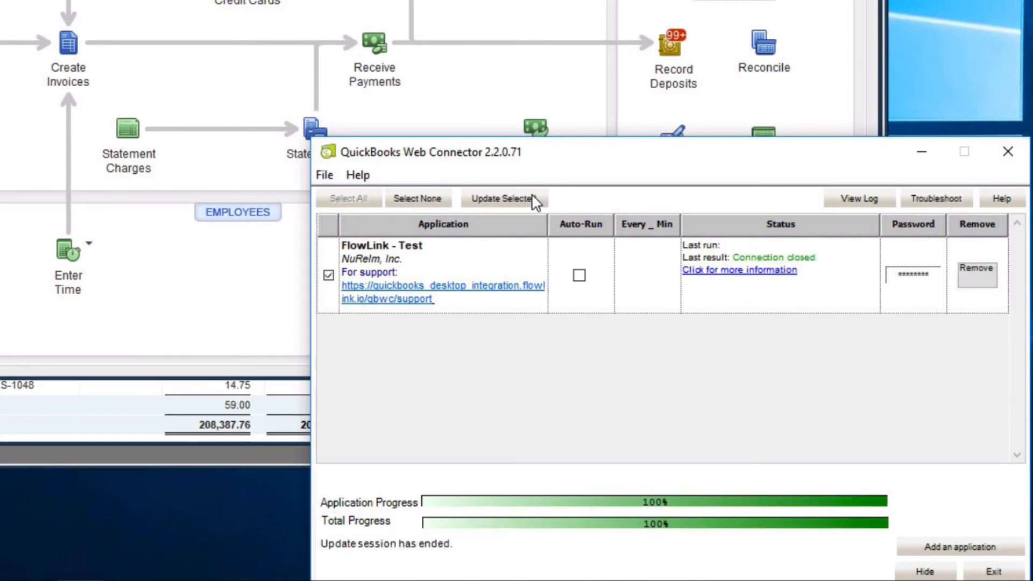
{"action": "left_click", "coordinate": [503, 199]}
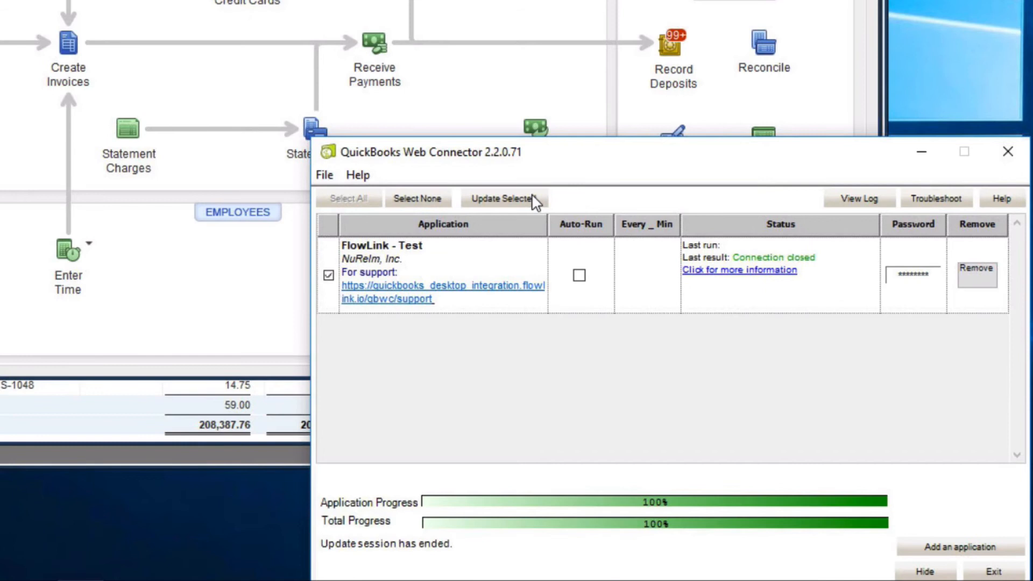
{"action": "left_click", "coordinate": [504, 198]}
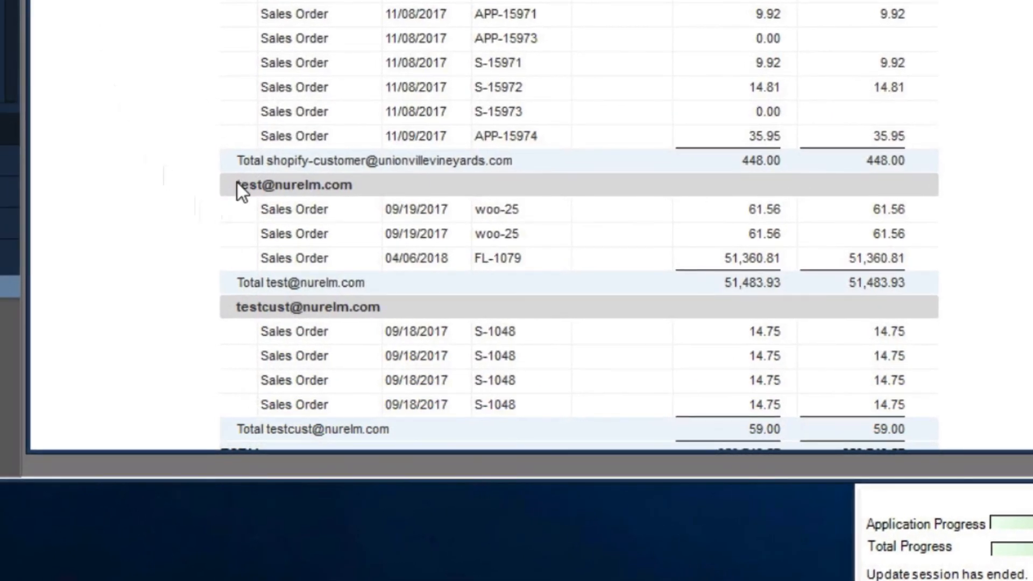
{"action": "mouse_move", "coordinate": [375, 270]}
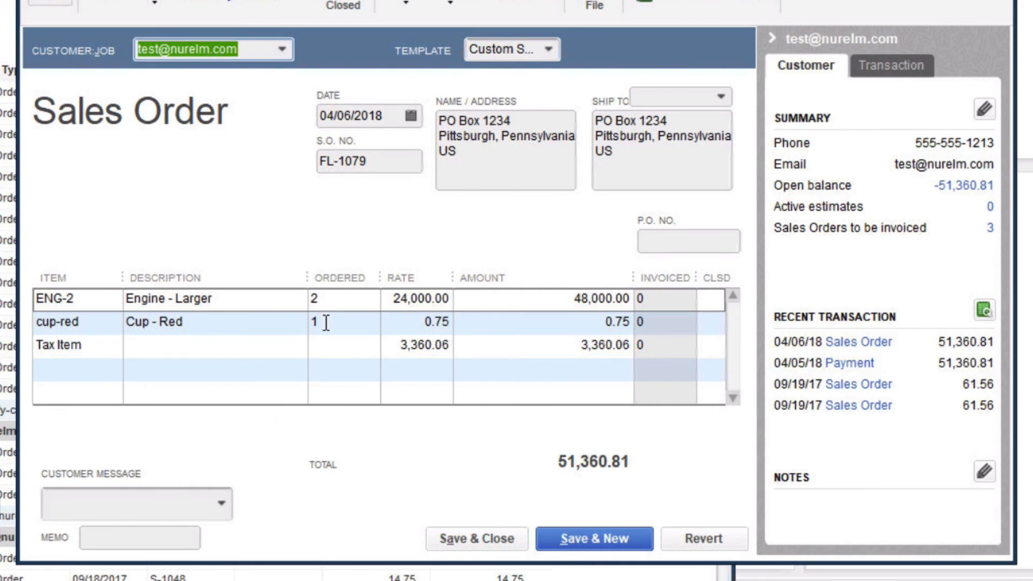
{"action": "mouse_move", "coordinate": [328, 356]}
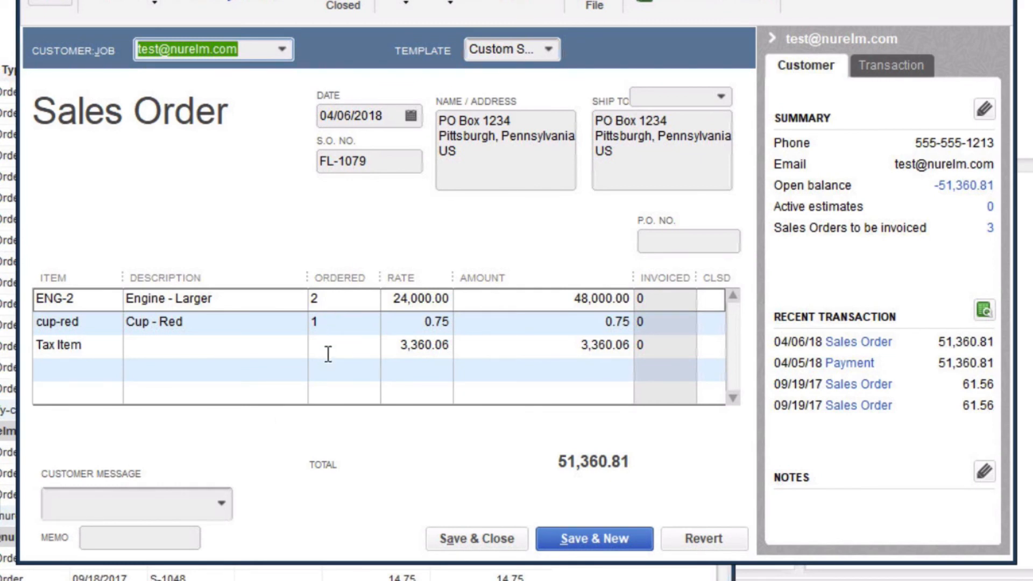
{"action": "mouse_move", "coordinate": [568, 478]}
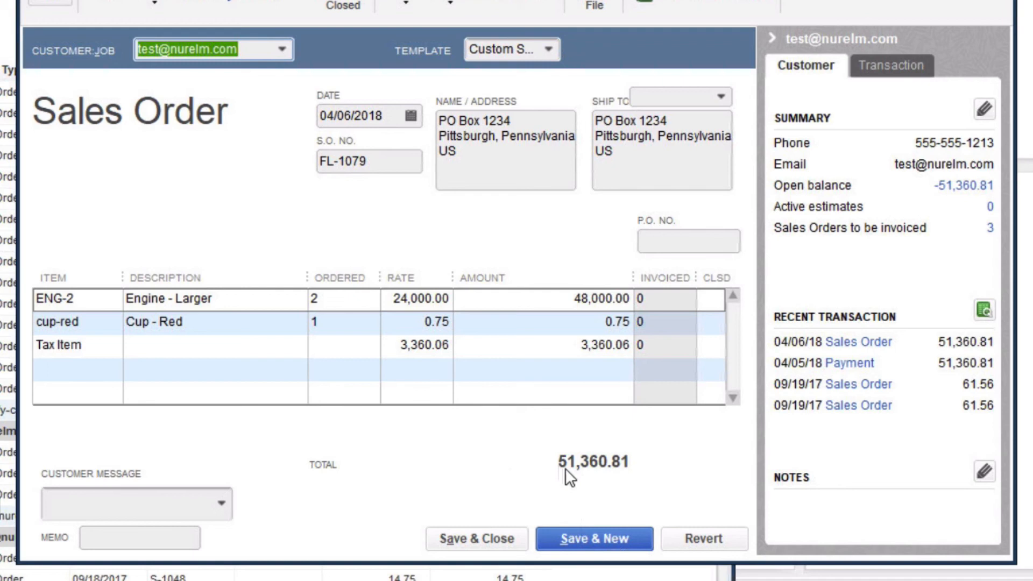
{"action": "mouse_move", "coordinate": [636, 475]}
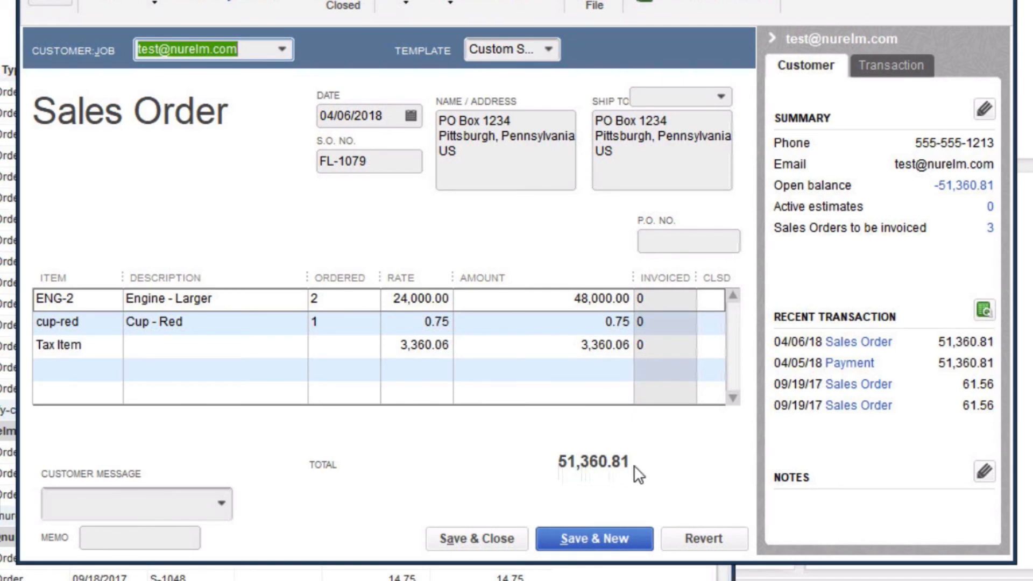
{"action": "mouse_move", "coordinate": [718, 453]}
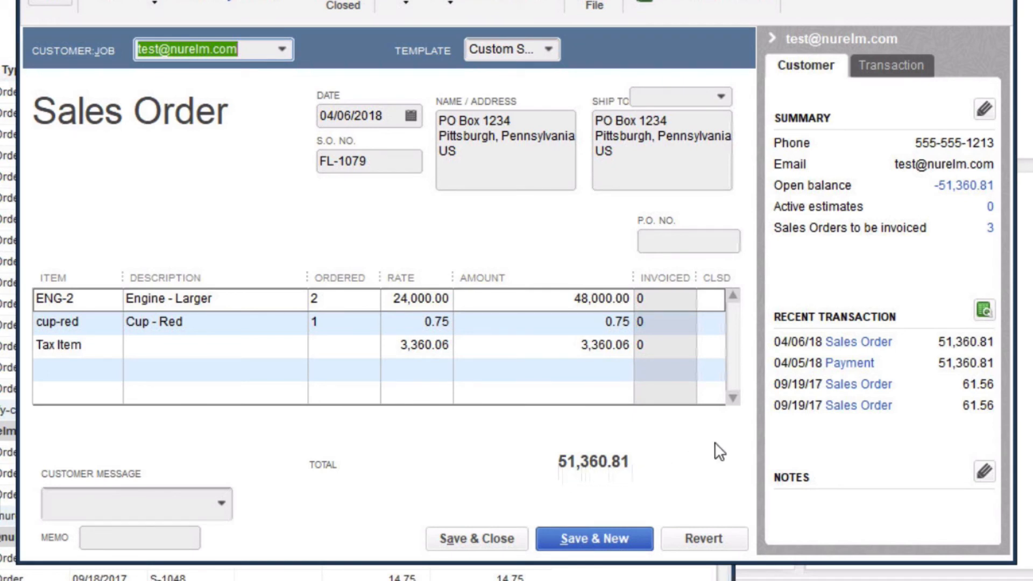
{"action": "mouse_move", "coordinate": [854, 363]}
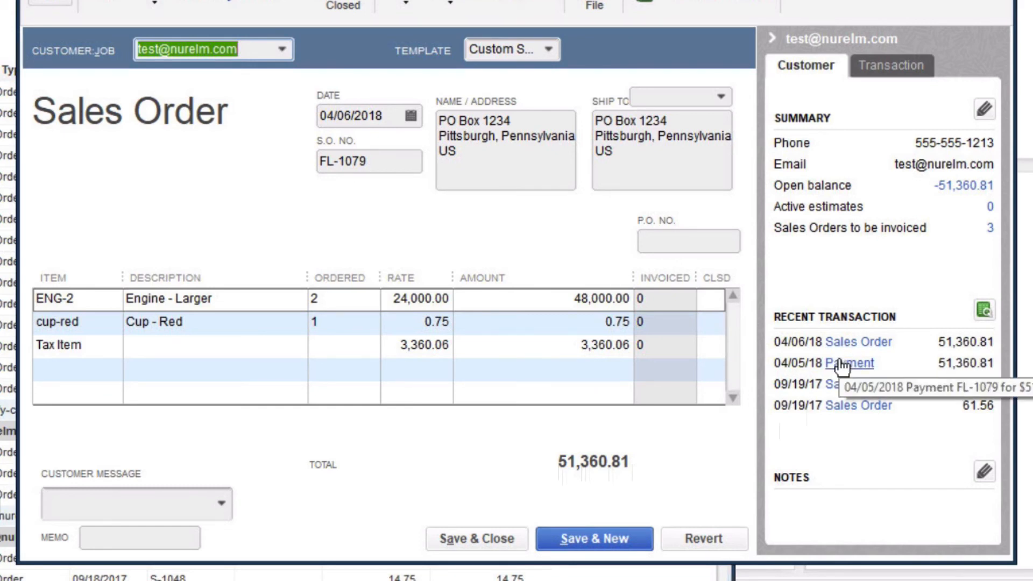
{"action": "mouse_move", "coordinate": [945, 267]}
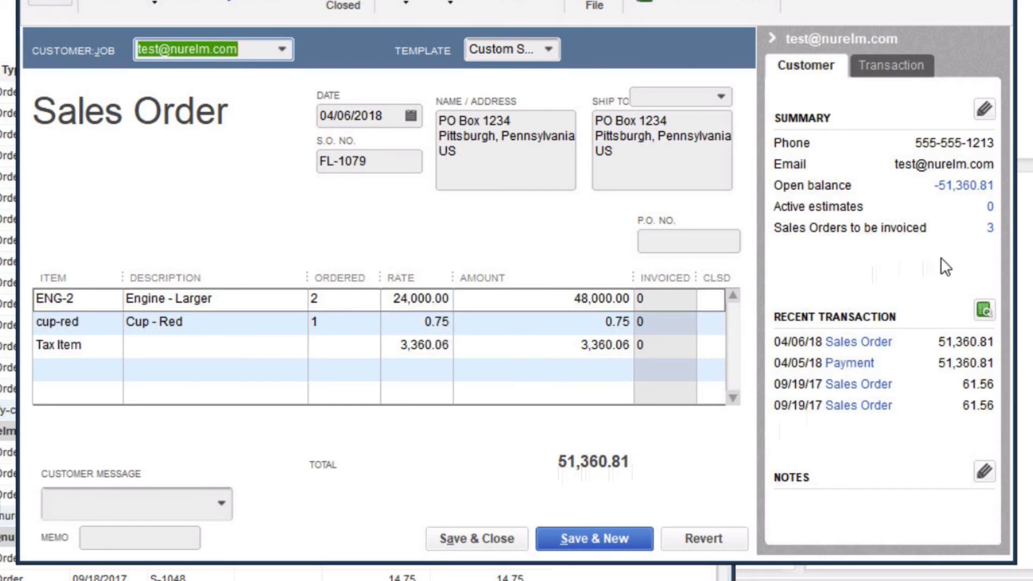